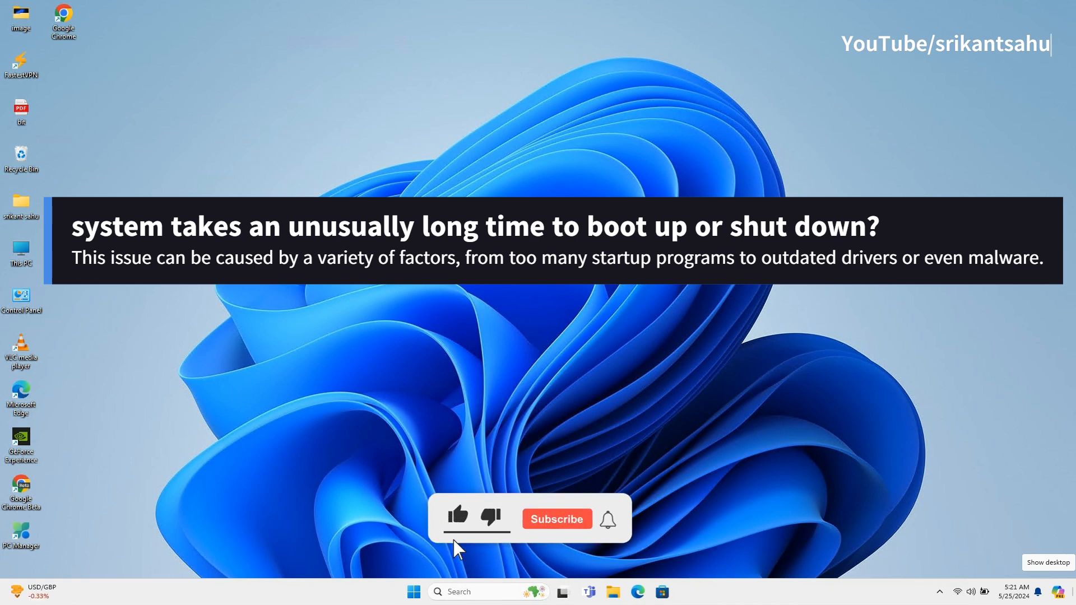
Step: Bring up Task Manager from the desktop to view running processes
click(557, 519)
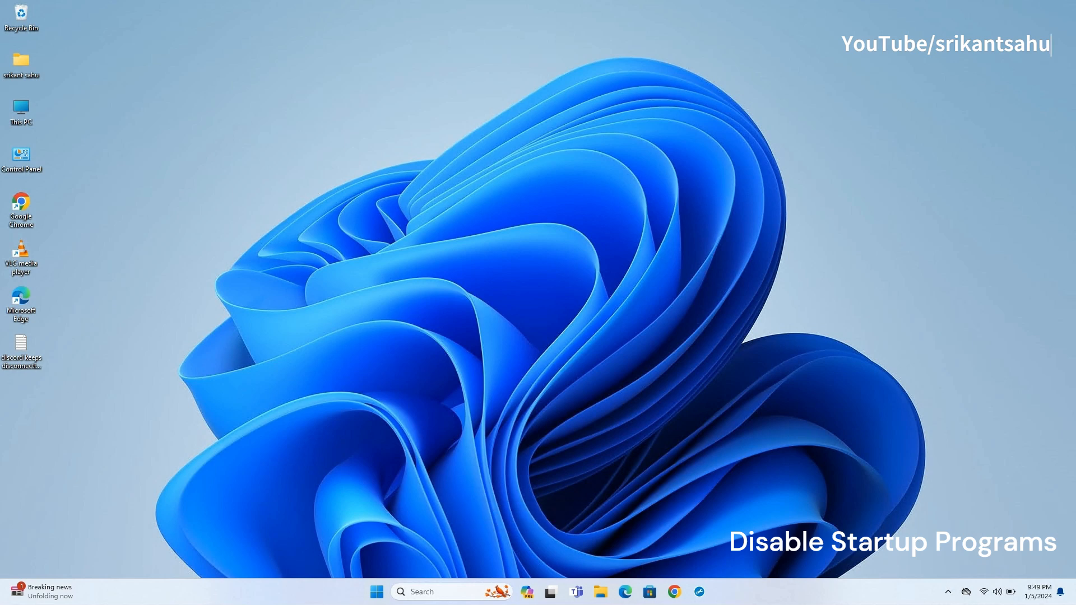
mouse_move(767, 597)
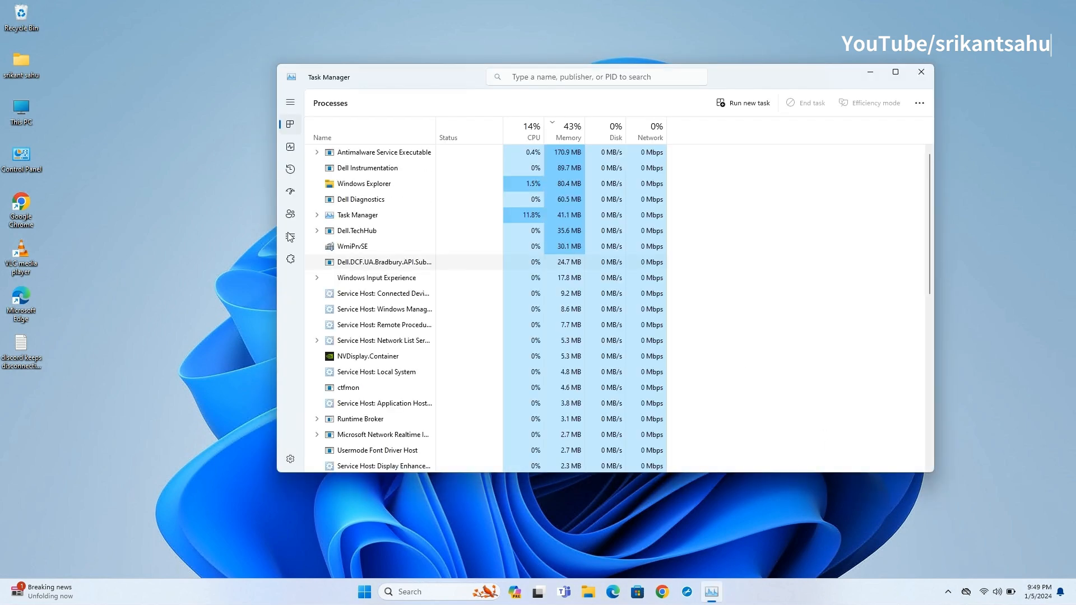
Step: Disable OneDrive, Microsoft Teams, Microsoft To Do and msedge at startup, sorted by impact, then close Task Manager
click(290, 191)
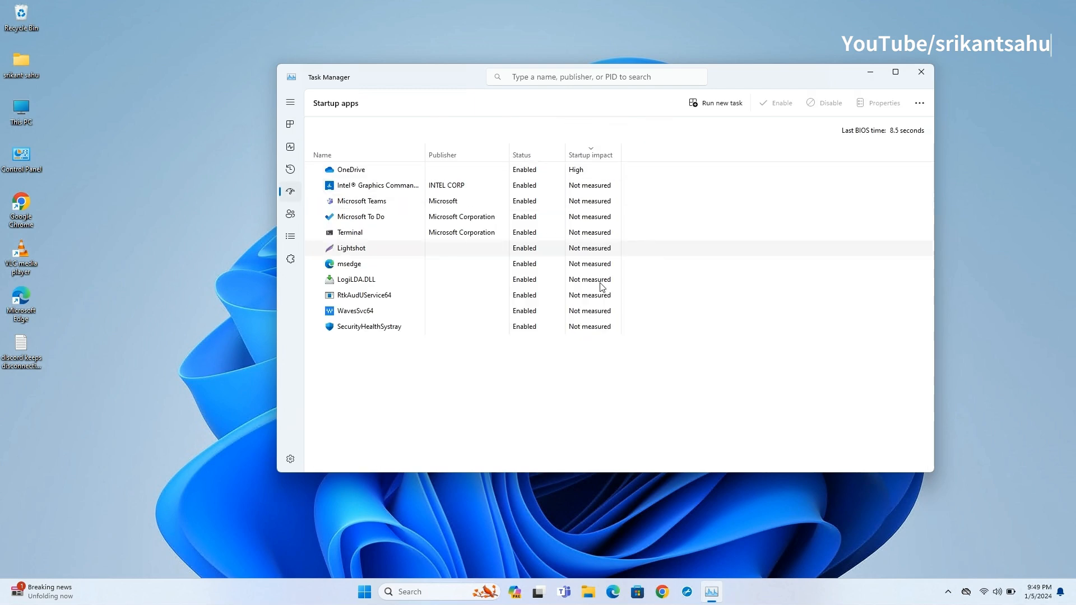
click(590, 155)
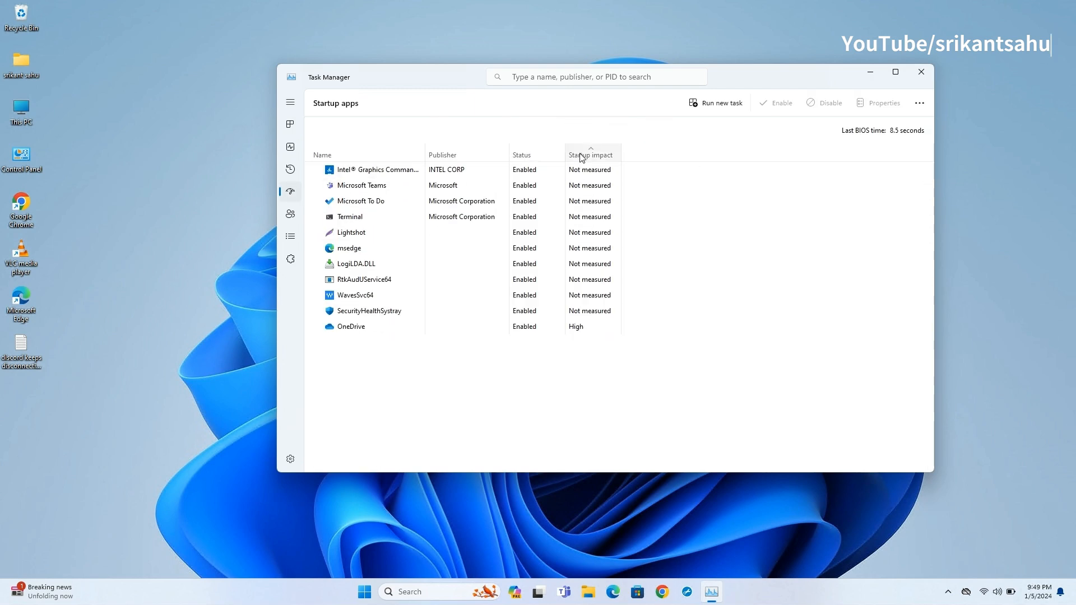
right_click(349, 169)
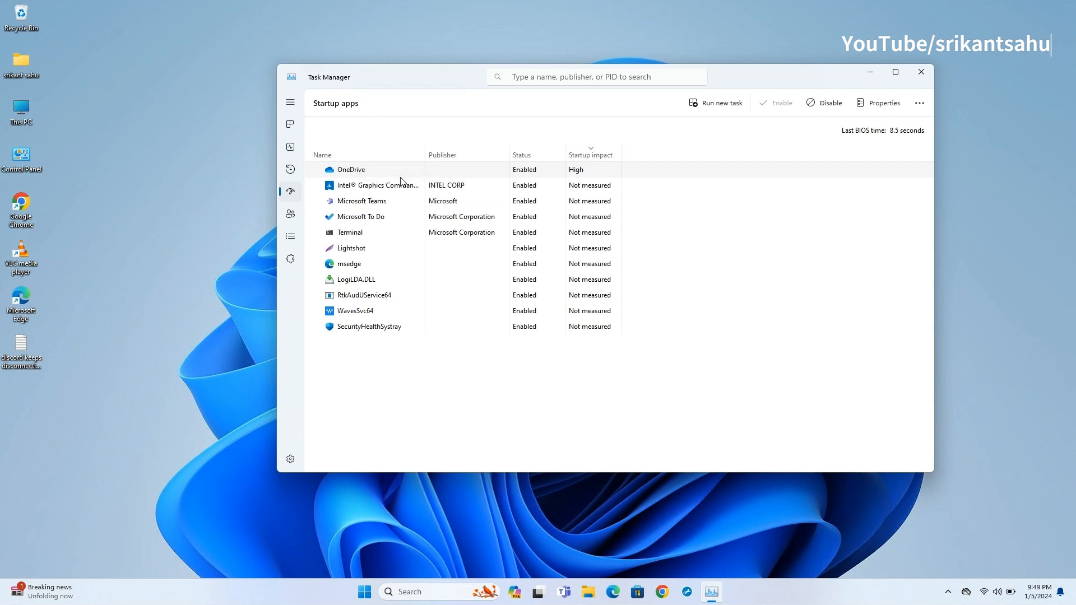
right_click(362, 201)
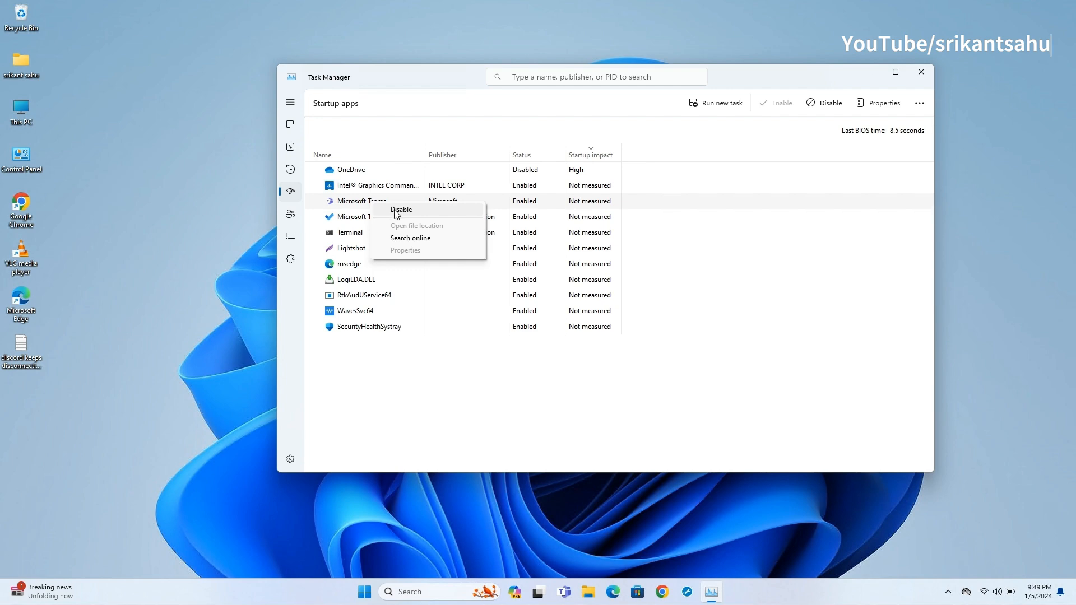
click(400, 209)
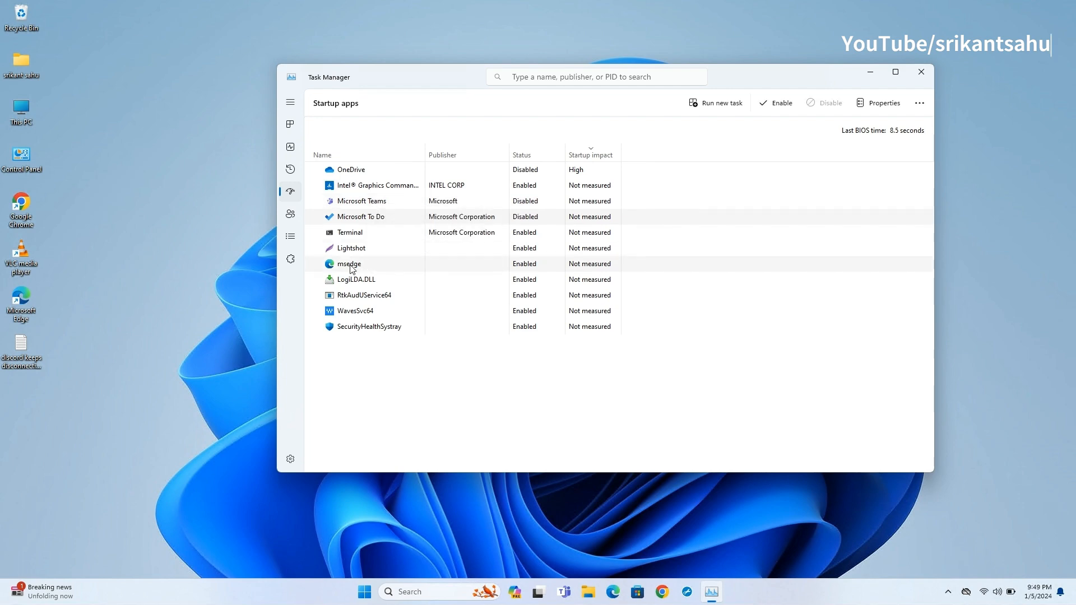
click(828, 103)
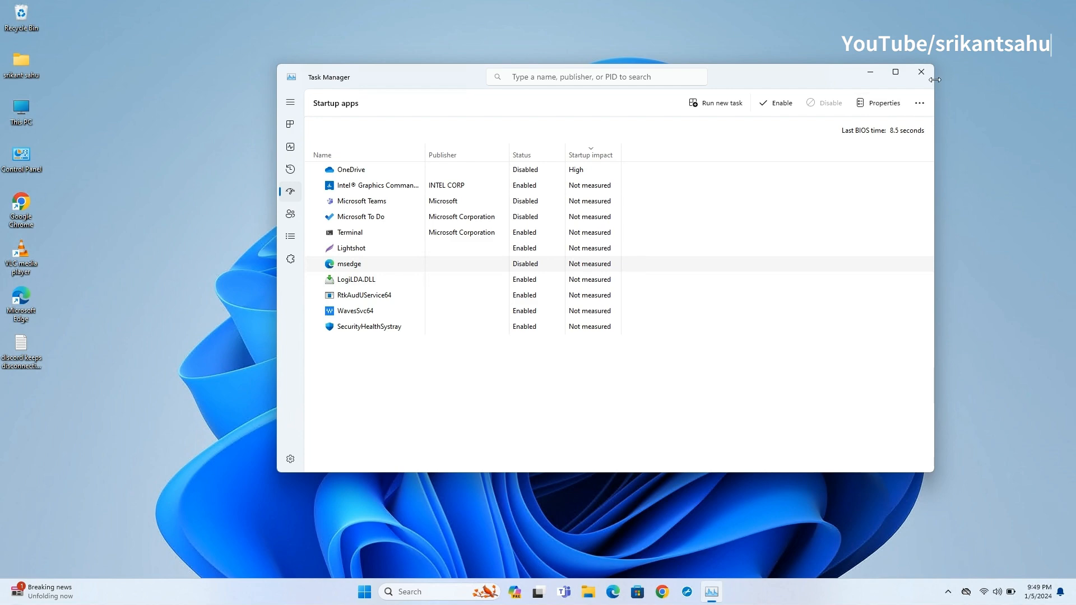
click(364, 592)
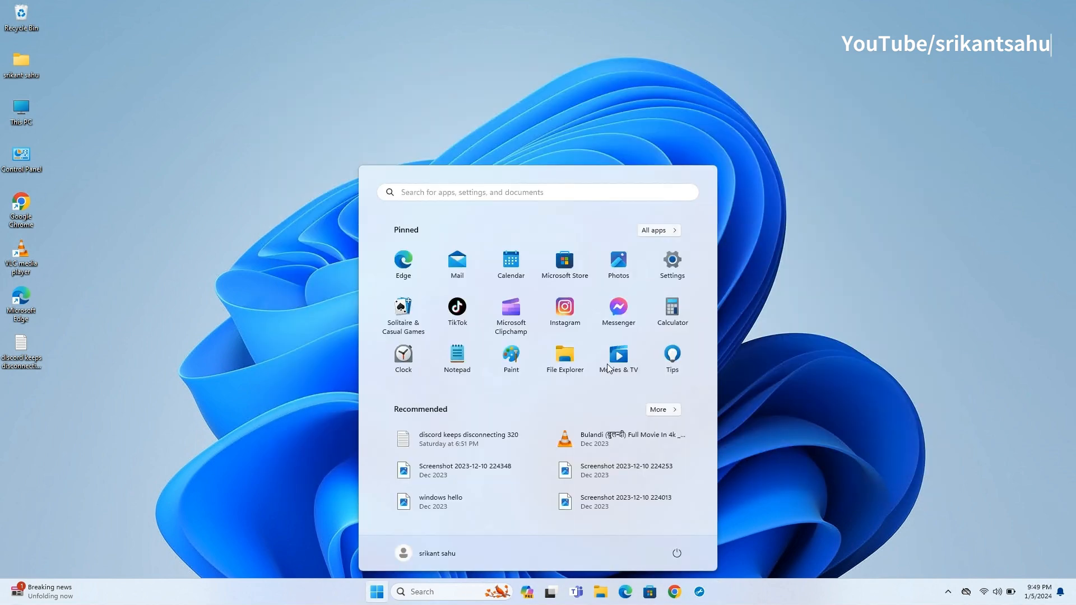
Step: On Apps > Startup, toggle OneDrive on and back off confirming all four are off, then close Settings
click(672, 261)
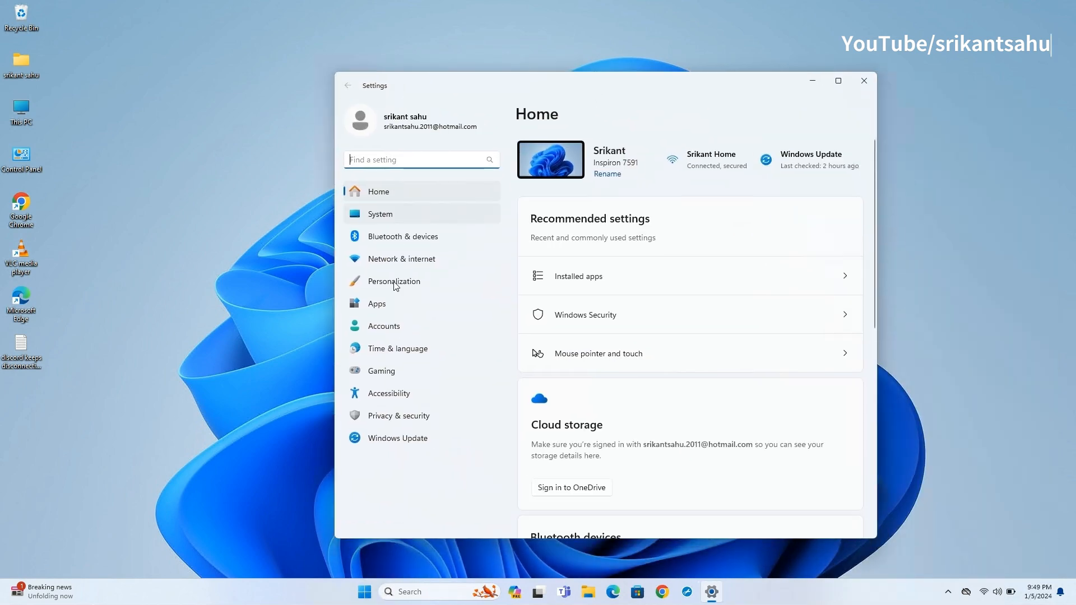
click(376, 303)
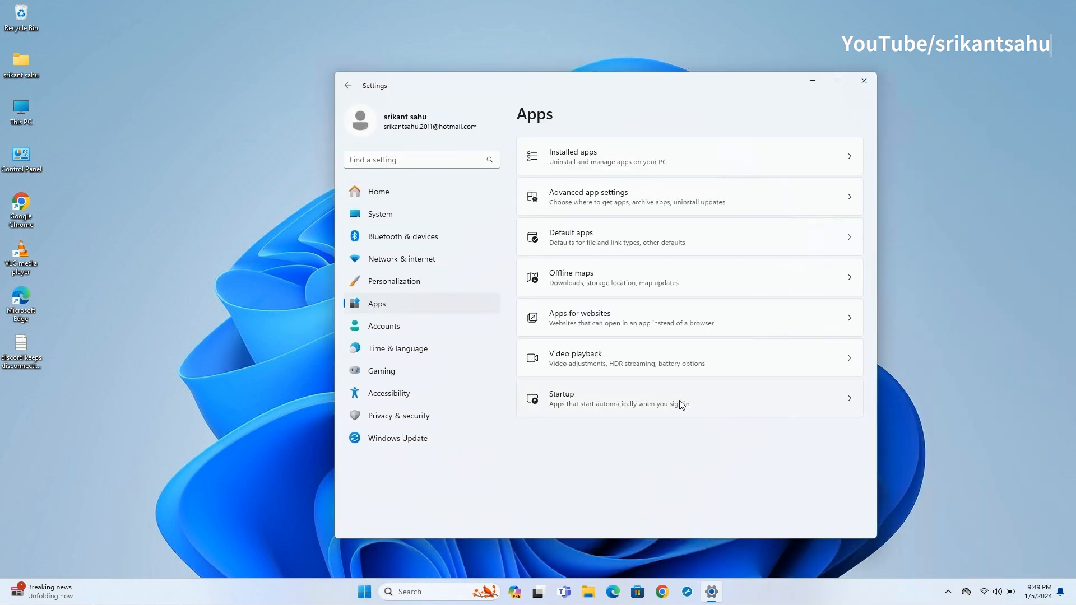
click(618, 398)
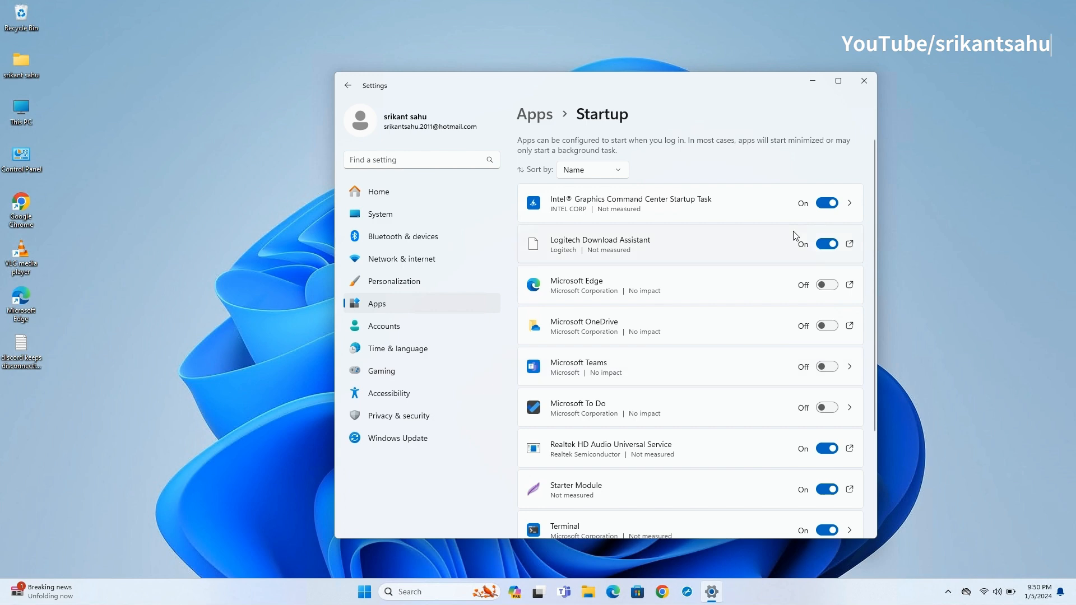
click(827, 325)
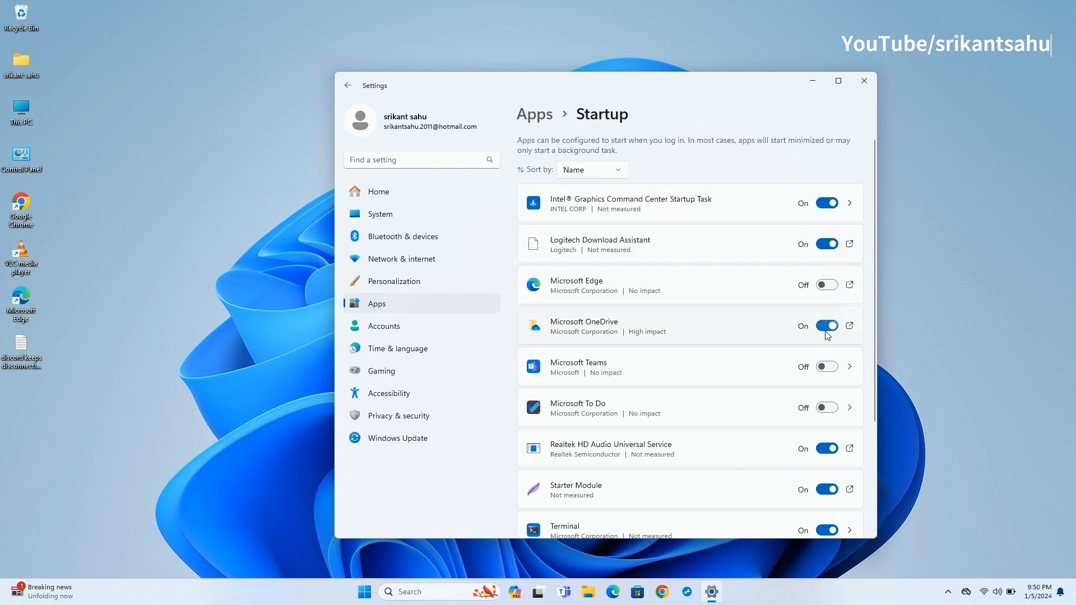
click(826, 325)
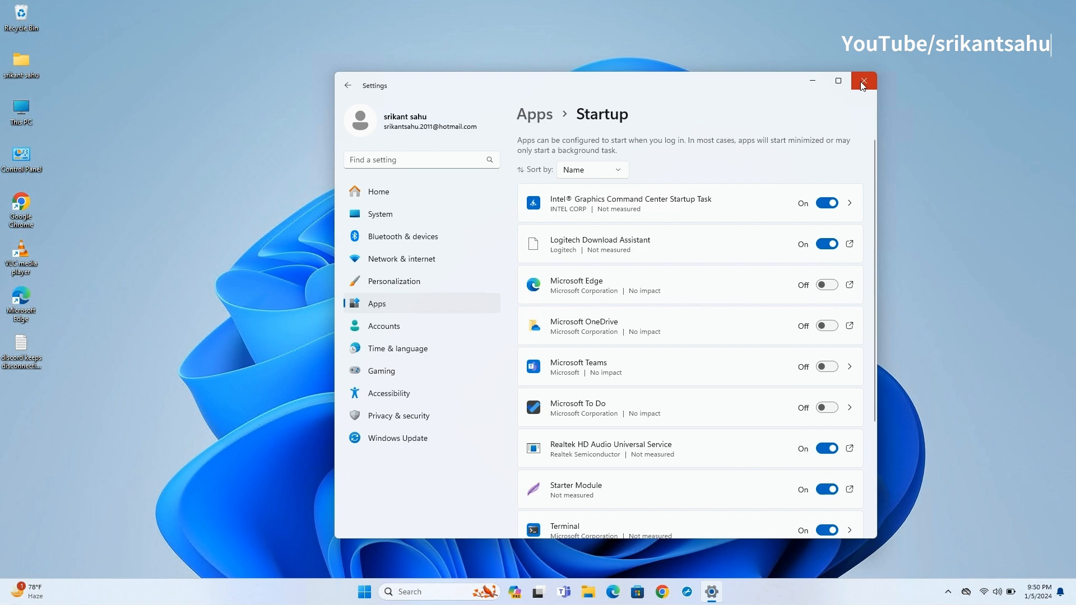
click(863, 81)
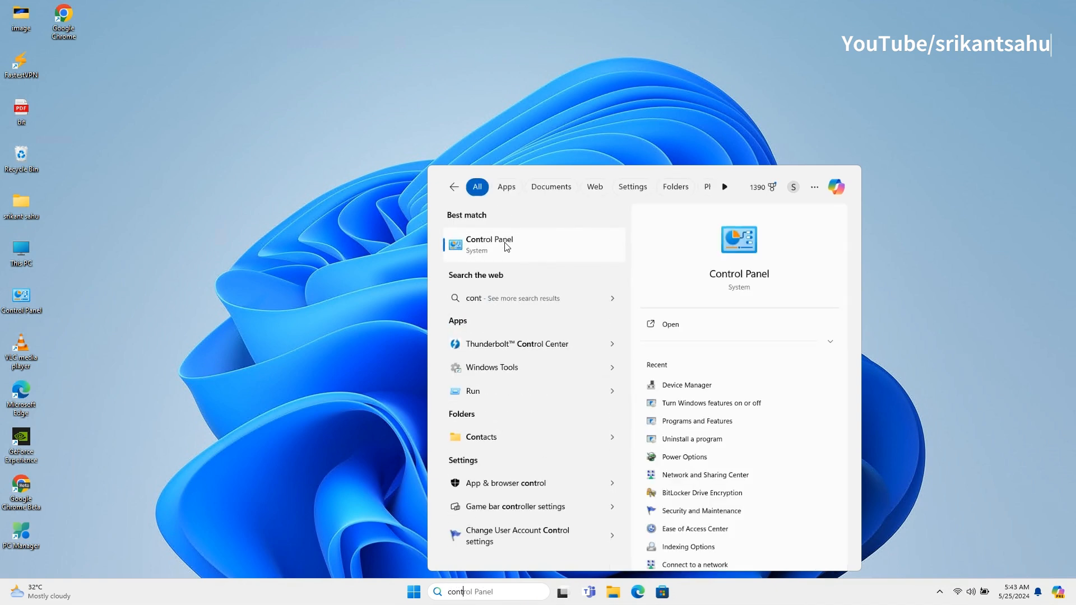
Step: Reach the power button and shutdown settings via Hardware and Sound > Power Options
click(489, 244)
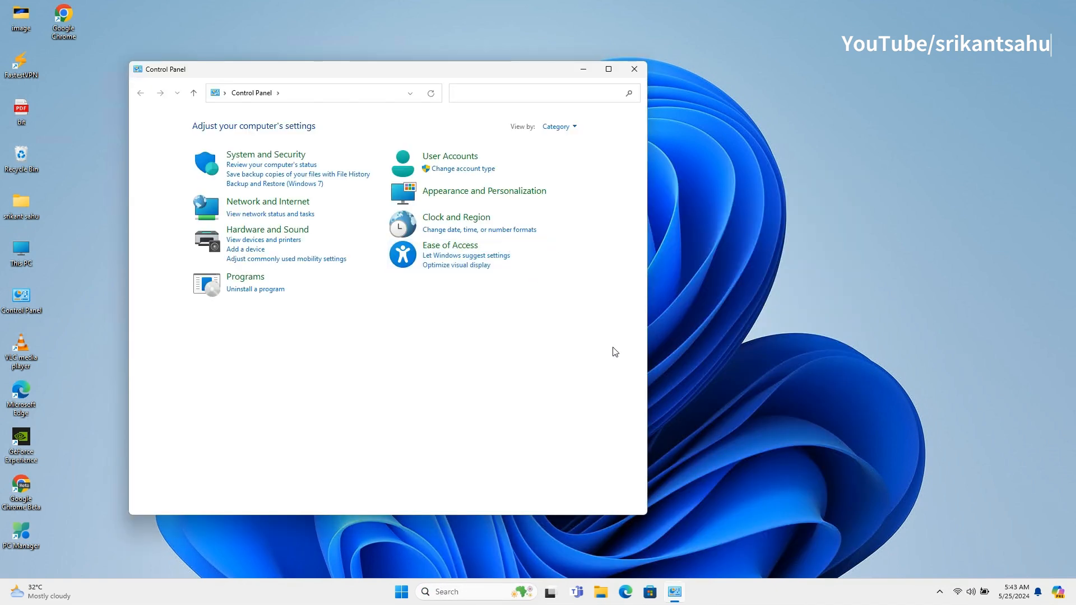
click(266, 229)
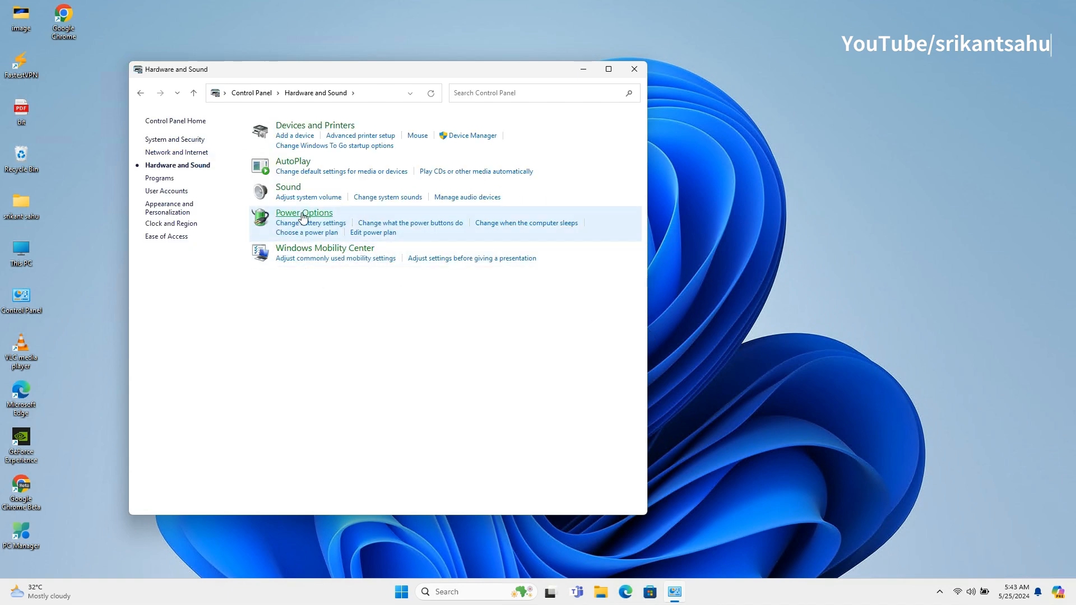
click(304, 212)
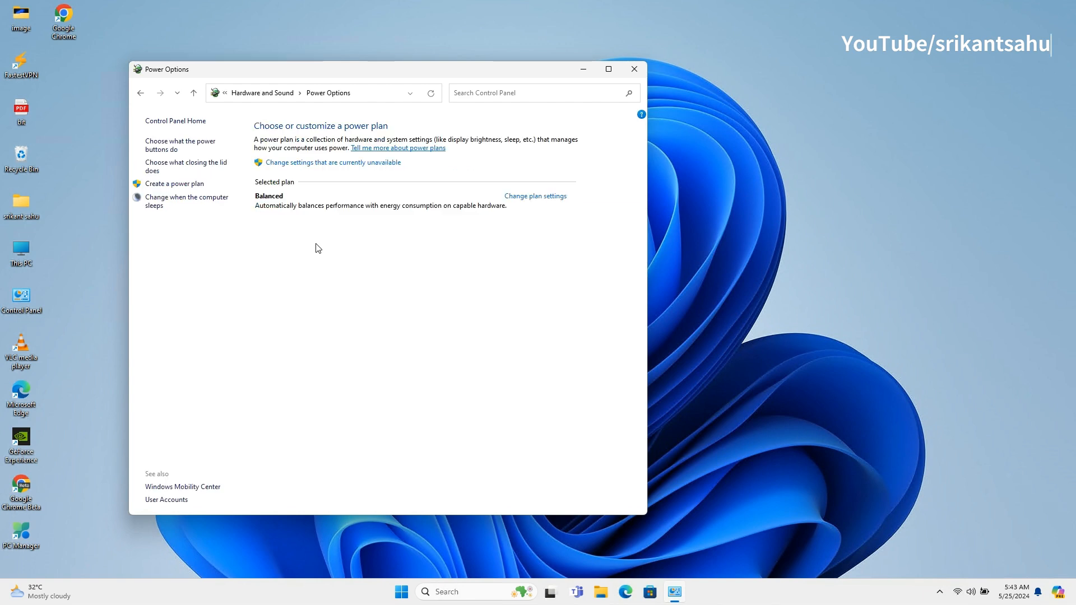
mouse_move(179, 144)
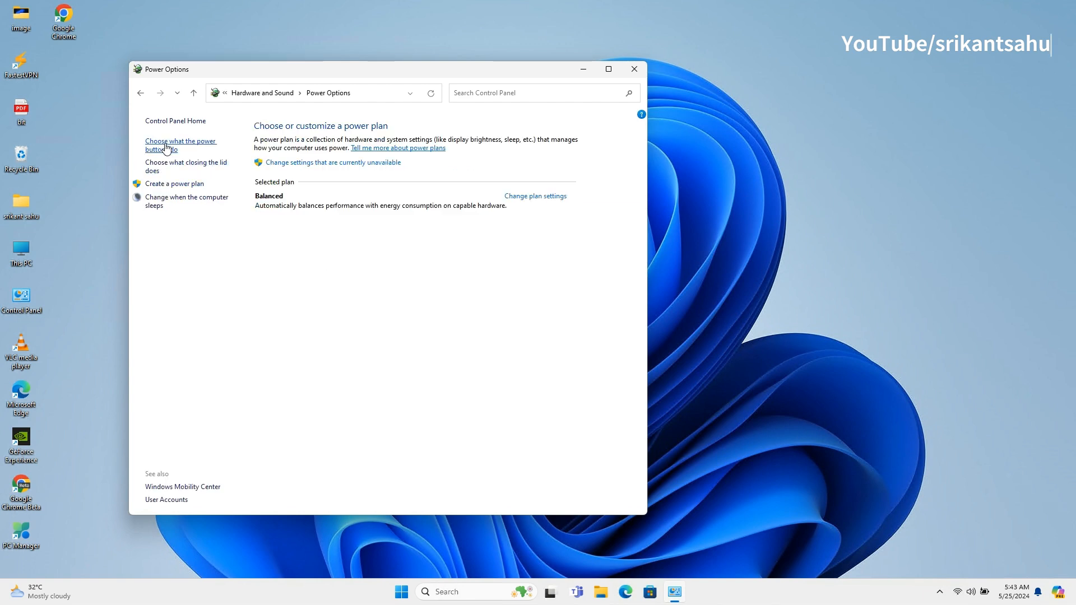
click(180, 144)
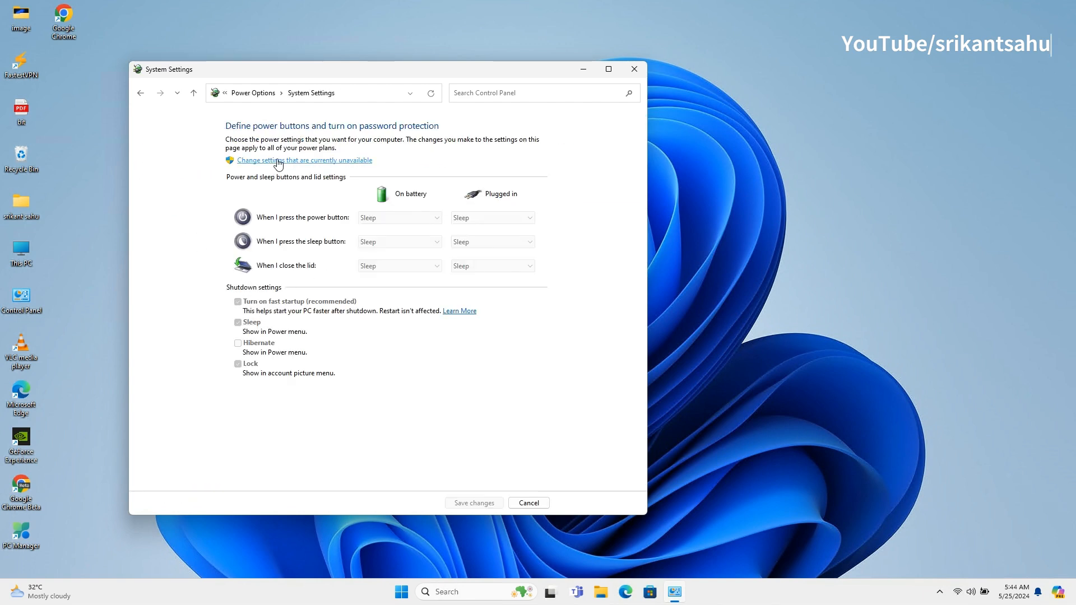
Step: Unlock the shutdown settings, untick fast startup, save changes and close Control Panel
click(304, 160)
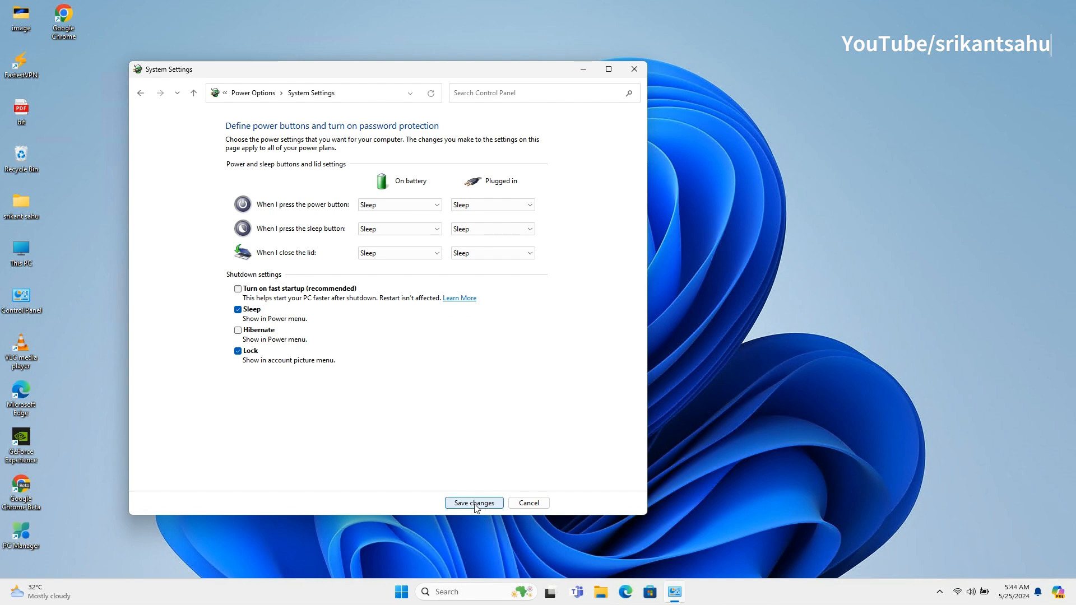
click(474, 503)
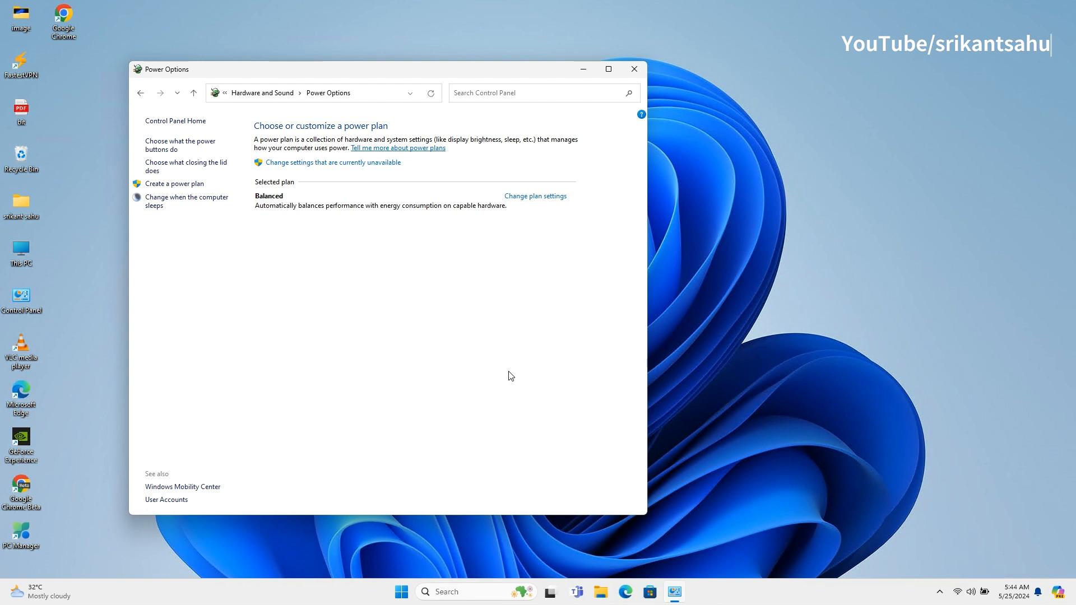
click(633, 68)
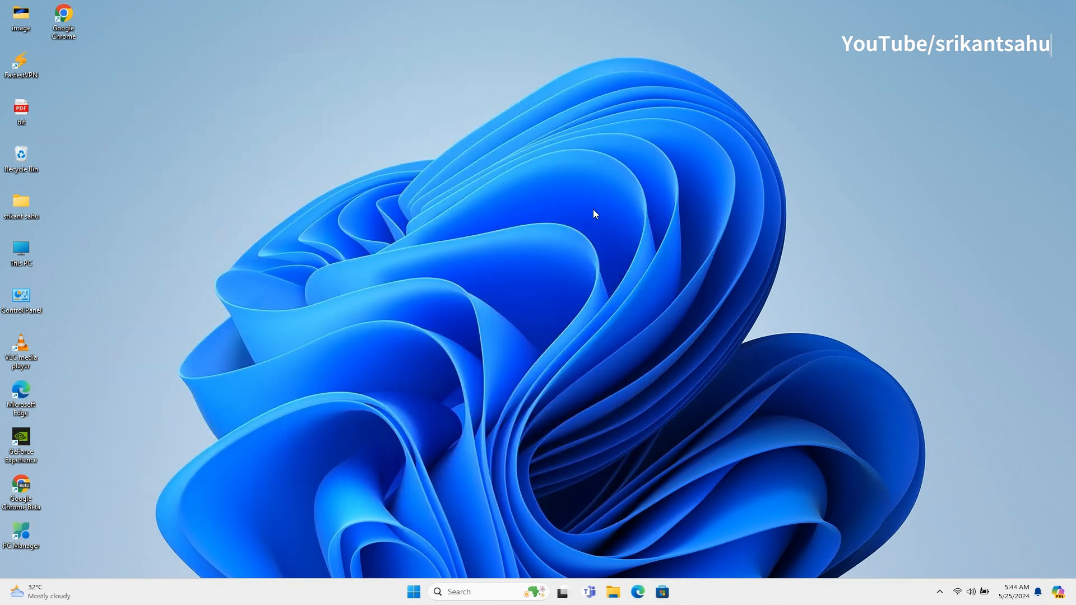
mouse_move(776, 300)
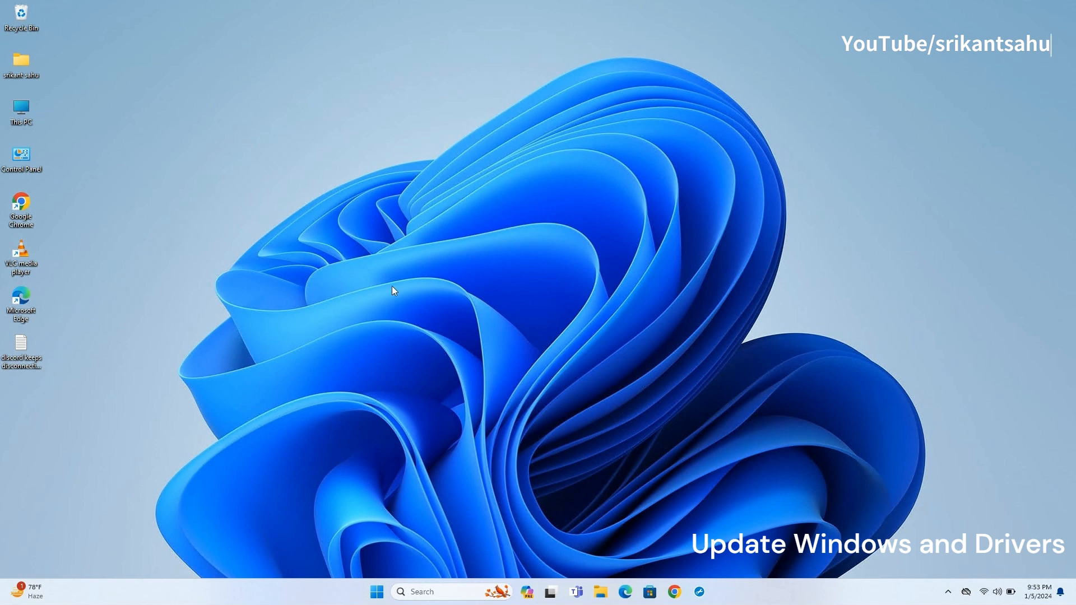
Step: Open the Start menu from the taskbar
click(376, 592)
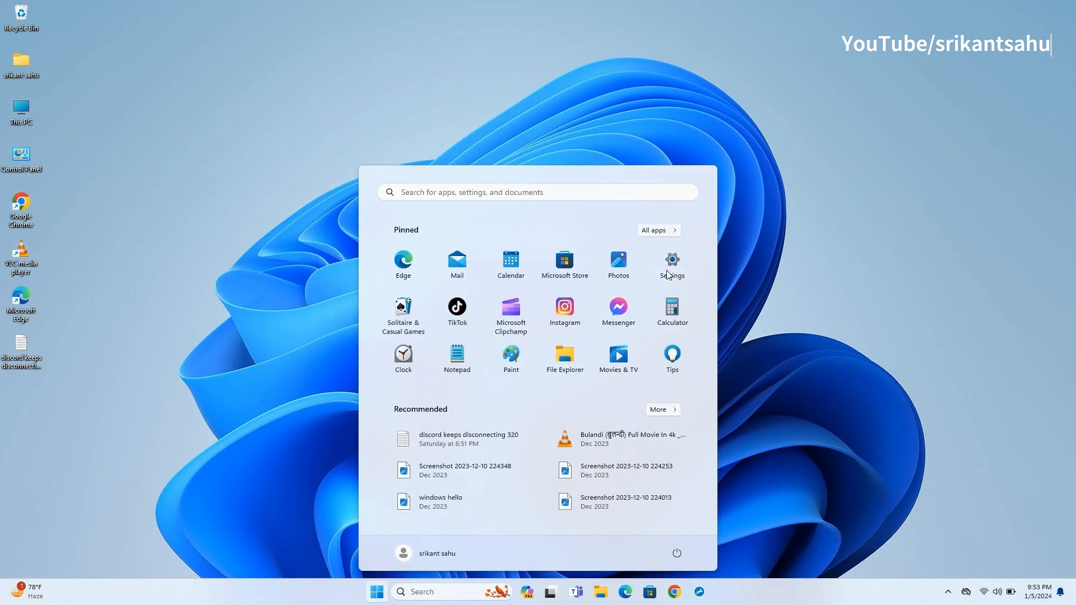
Step: Go to Windows Update in Settings and run Check for updates
click(672, 261)
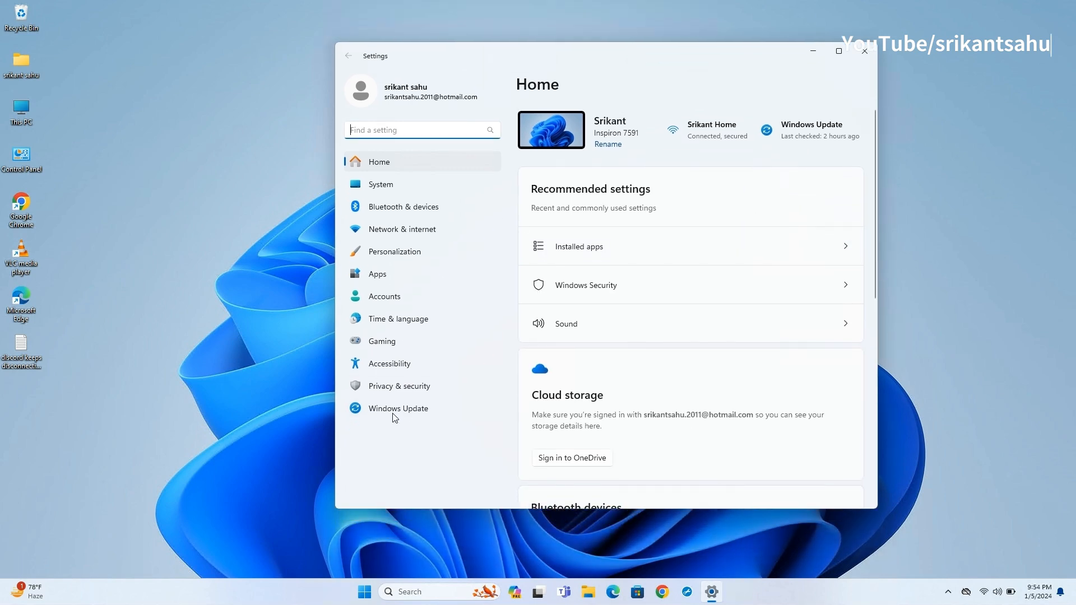
click(398, 407)
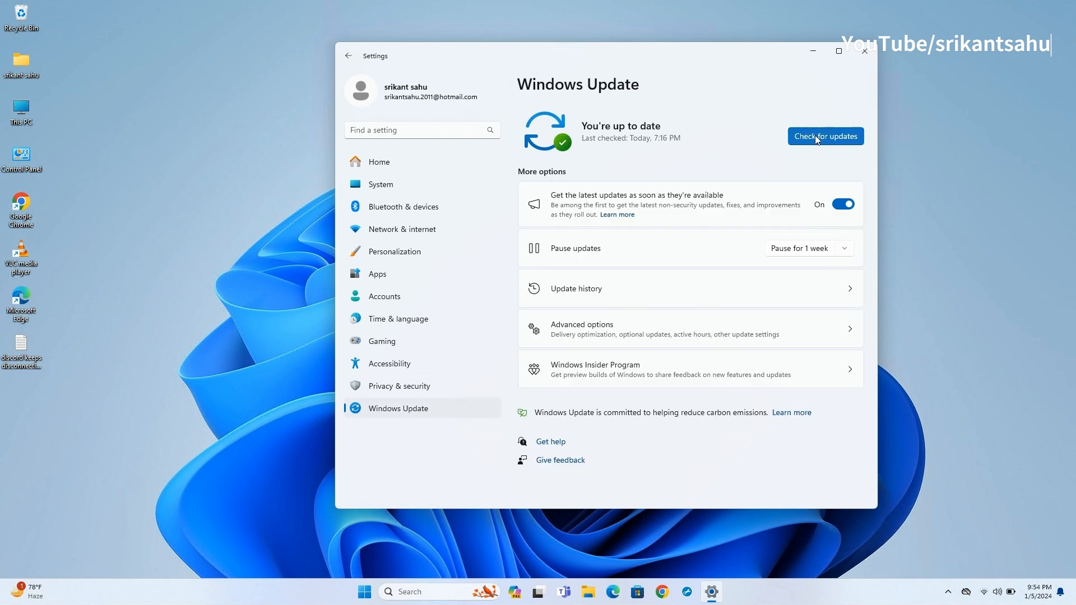
click(825, 136)
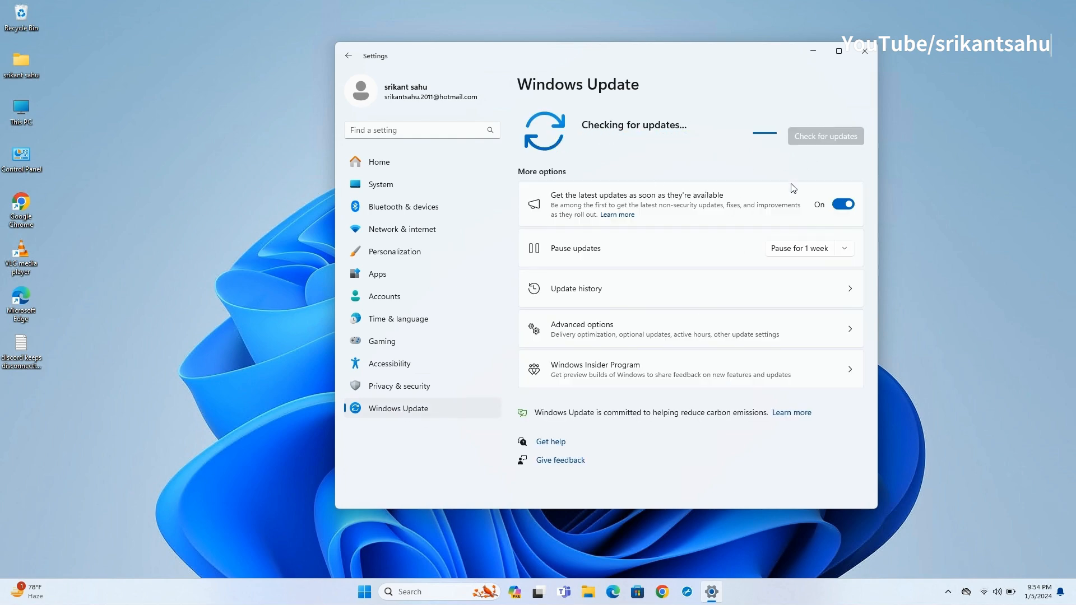
mouse_move(771, 248)
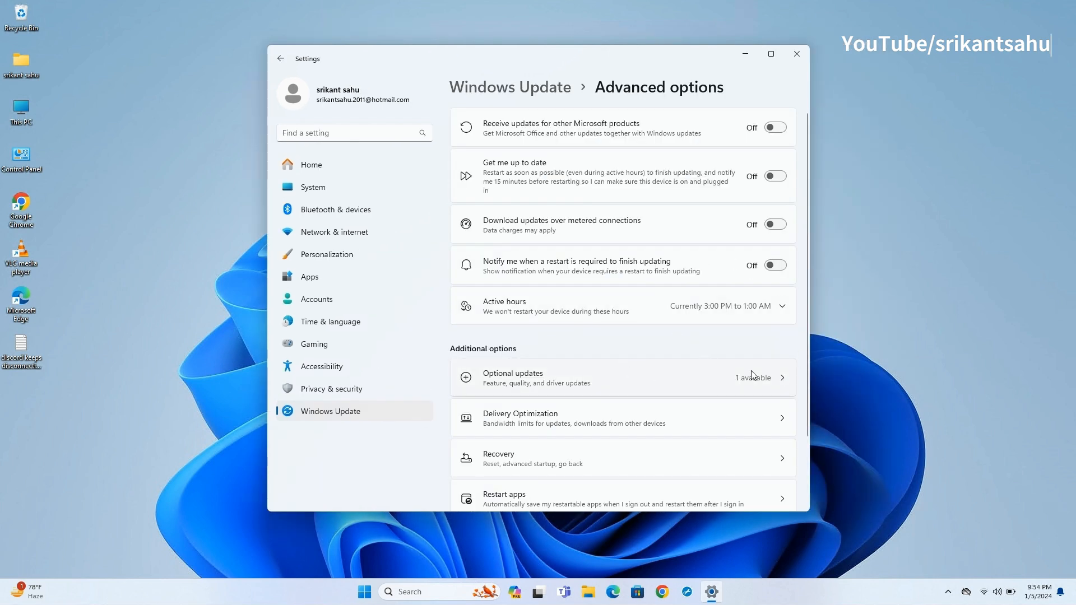
Step: Under Optional updates > Driver updates, select NVIDIA Display and start Download & install
click(621, 377)
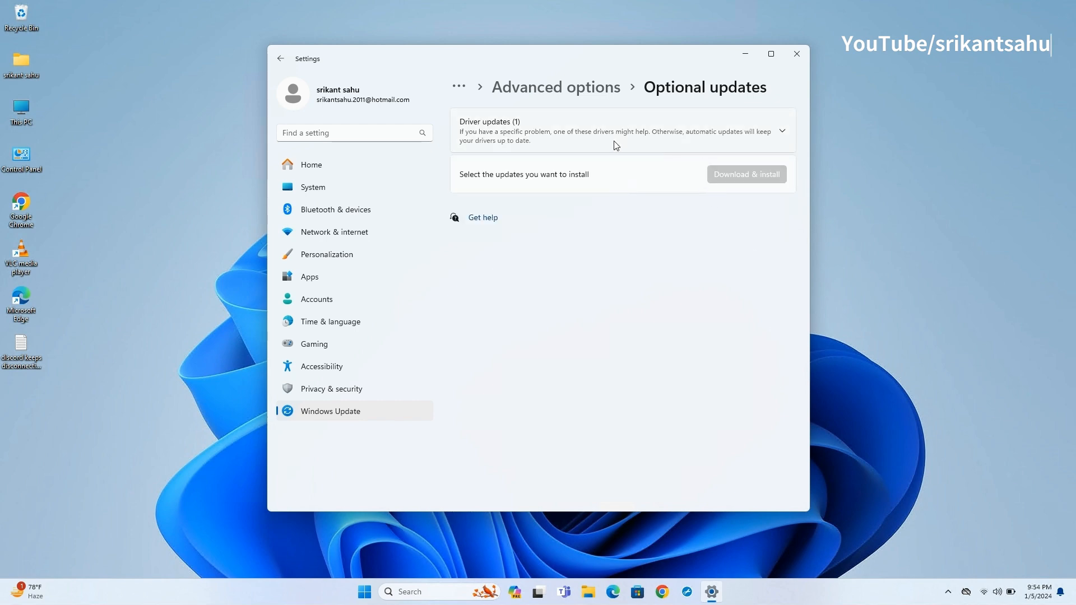
click(780, 131)
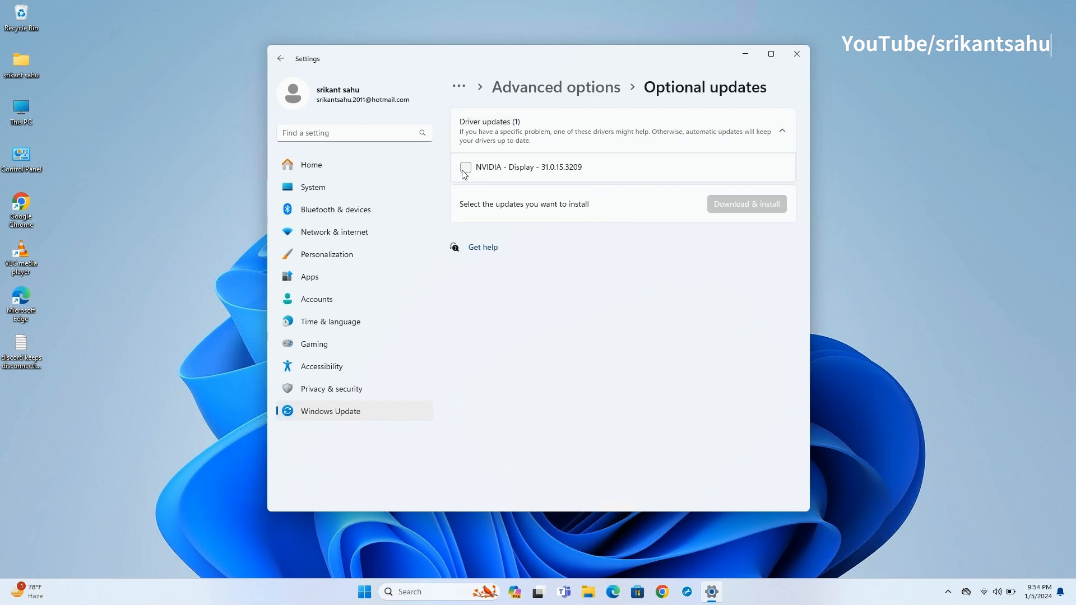
click(465, 167)
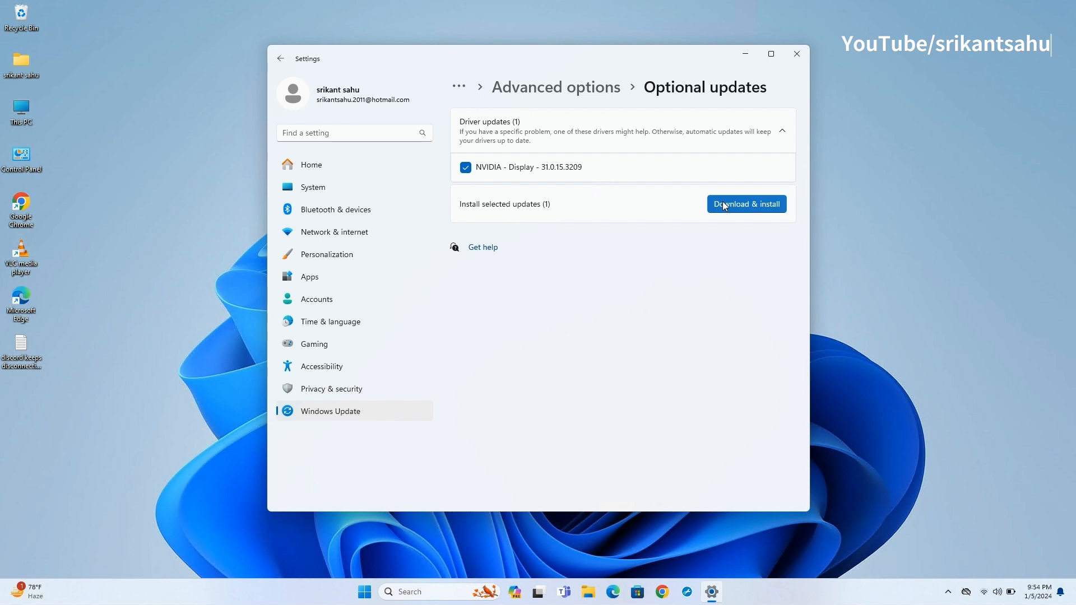
click(746, 204)
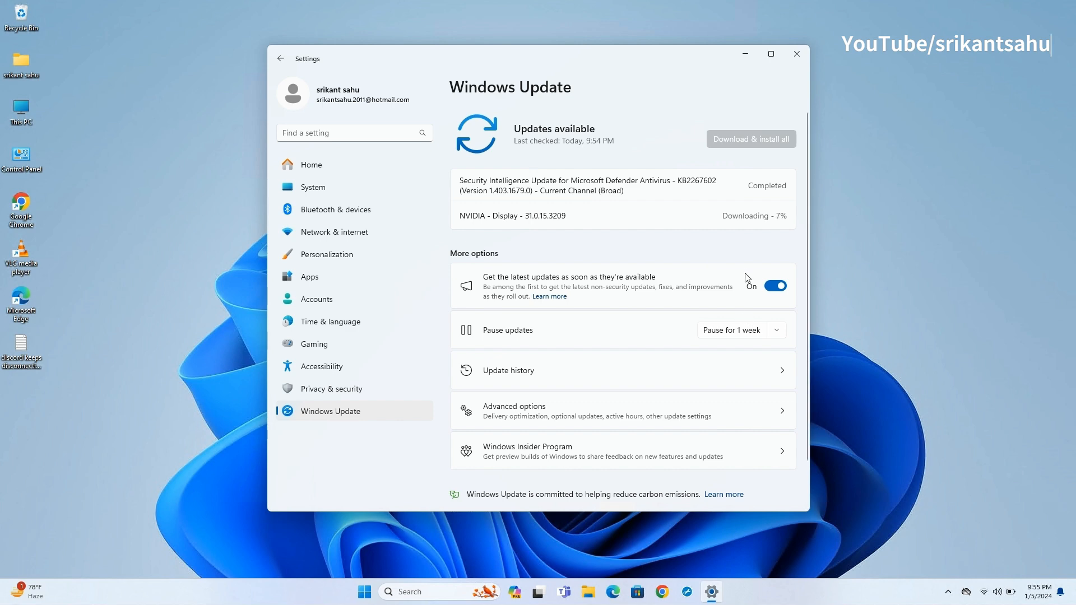
mouse_move(822, 283)
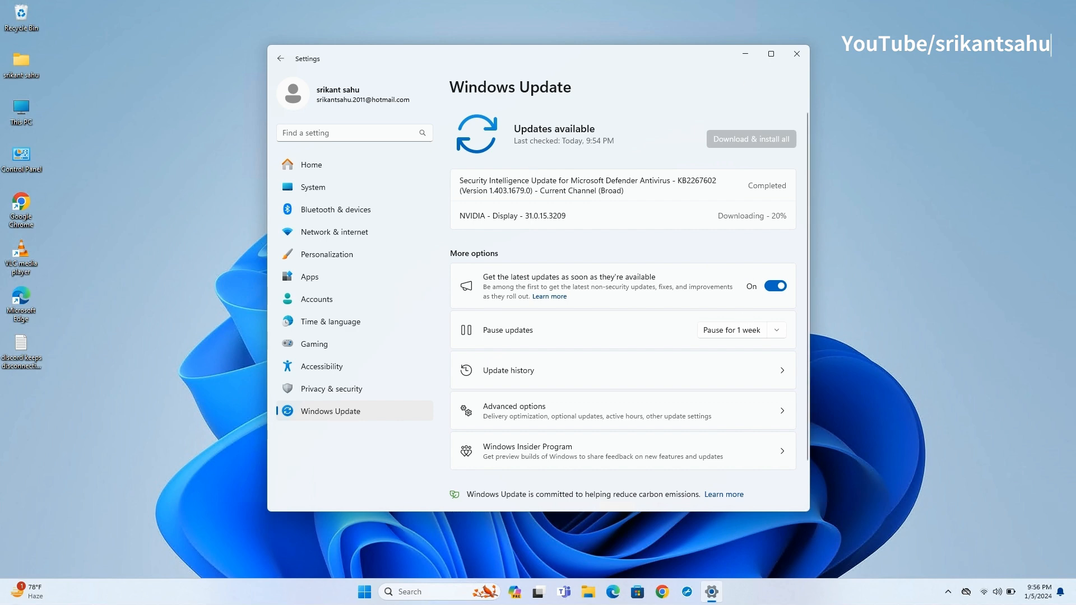
Step: Close Settings and open Start > Power to restart Windows
click(796, 53)
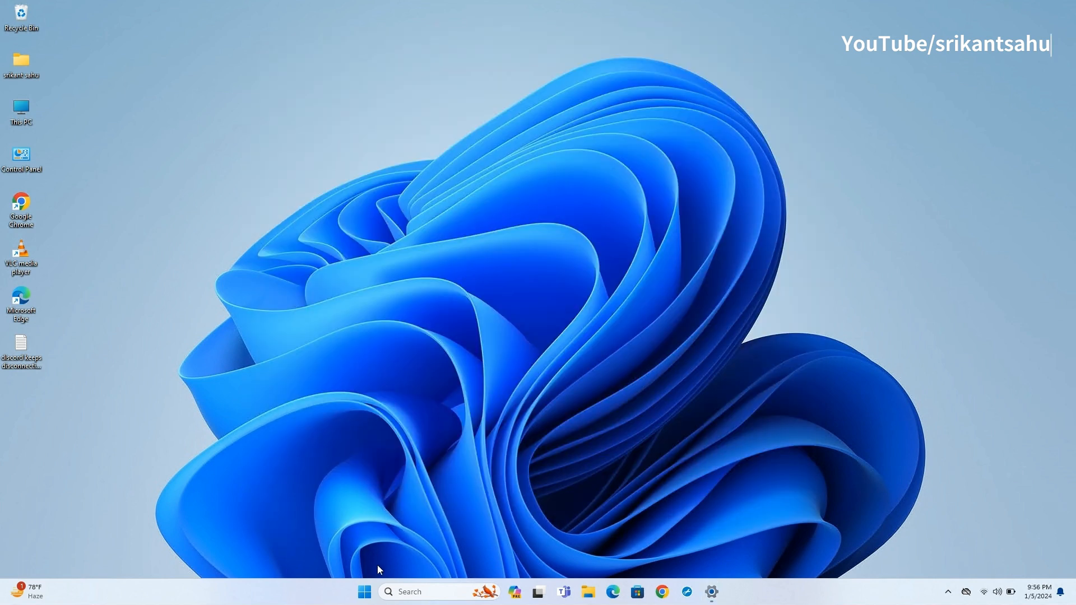
click(365, 591)
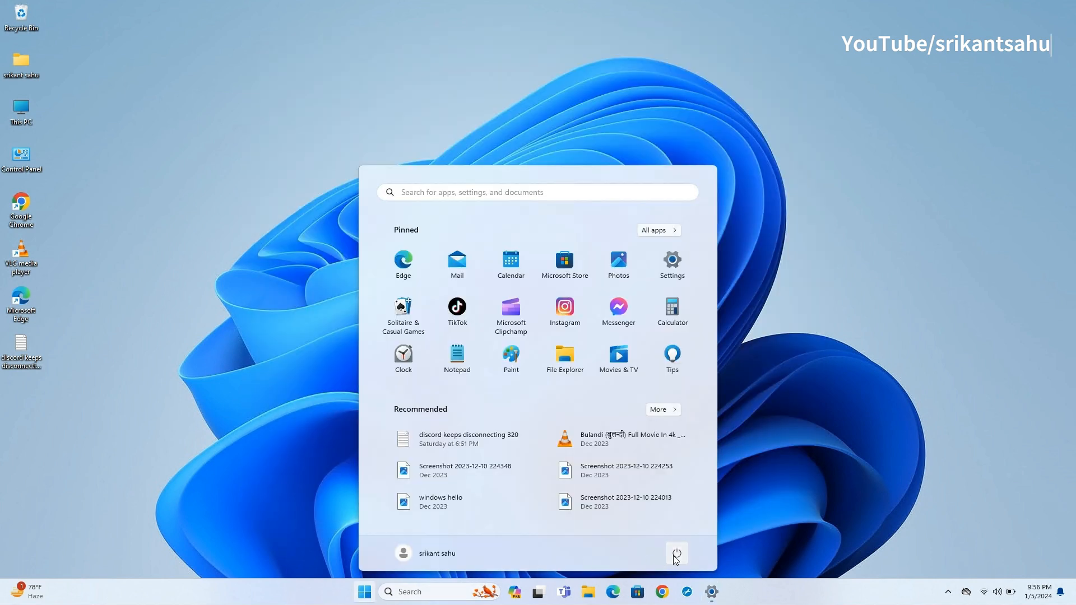
click(676, 554)
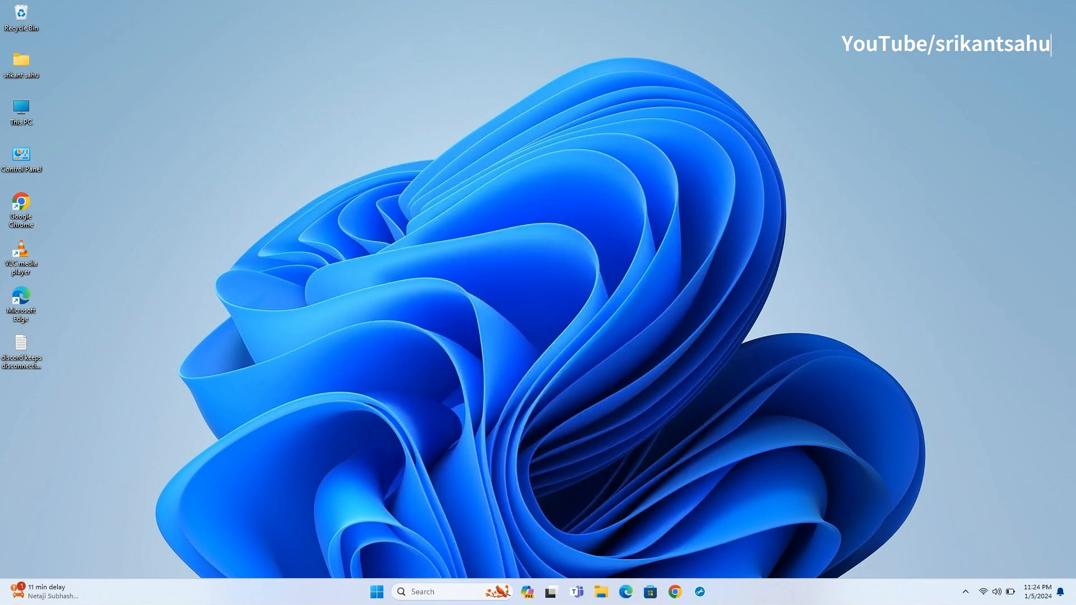
Step: Open Device Manager via Win+X and choose to pick the GPU driver from the local list
right_click(376, 592)
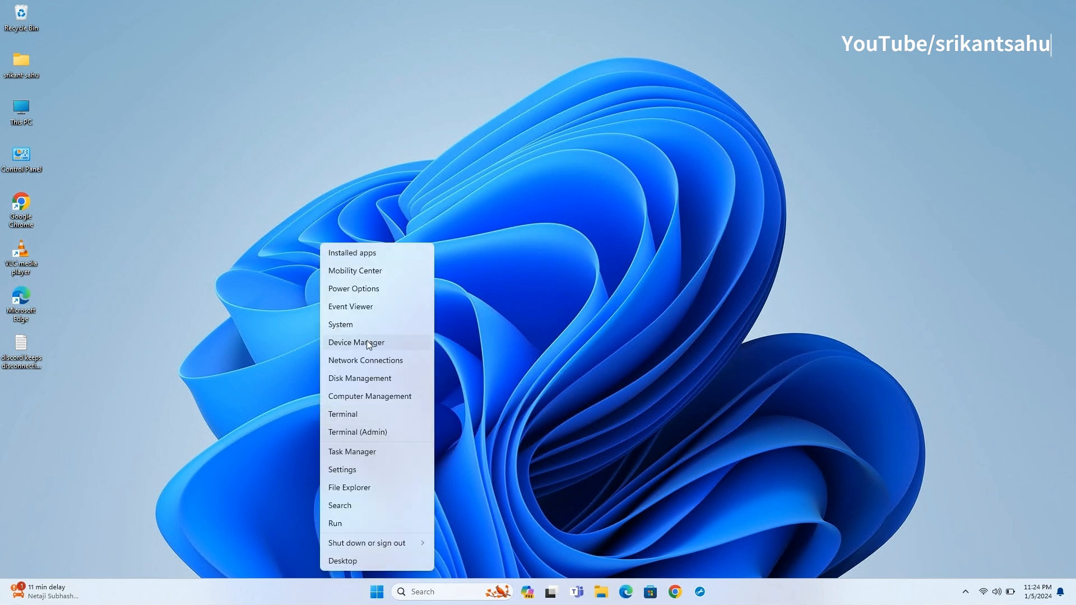
click(356, 342)
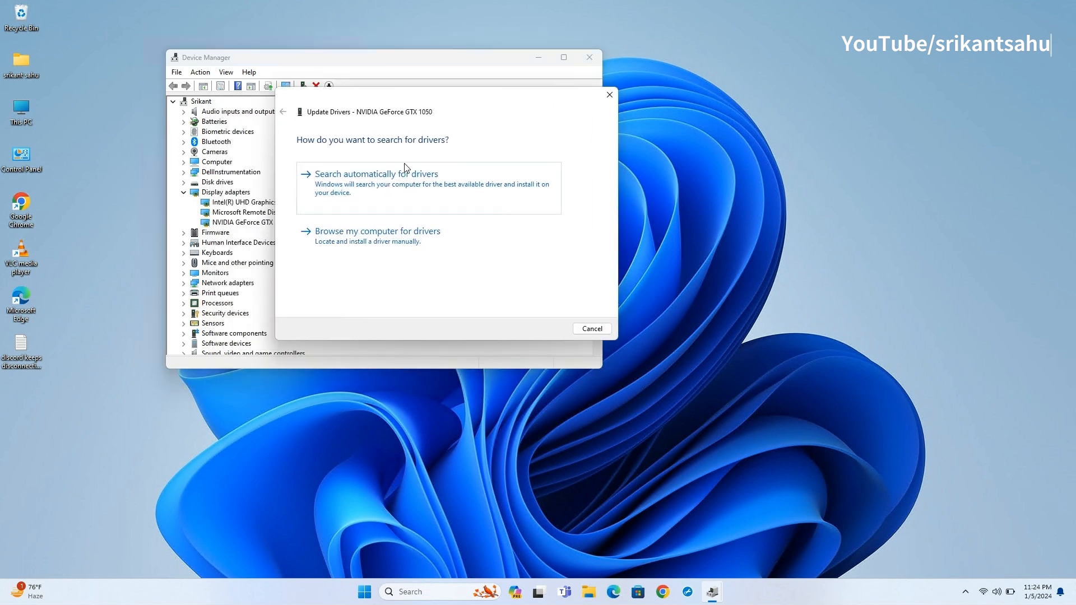
click(376, 174)
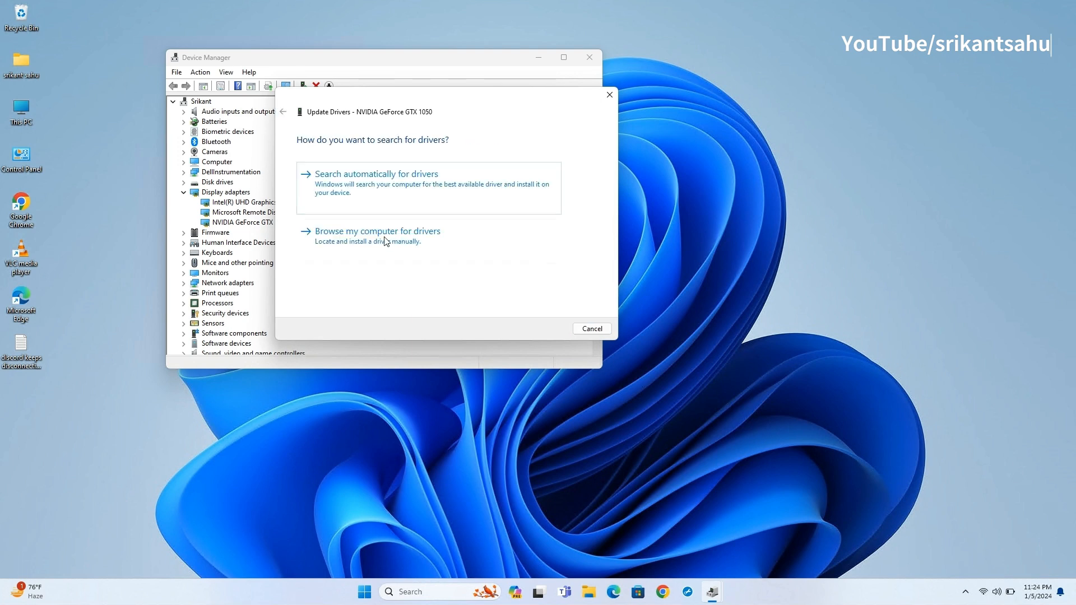
click(376, 230)
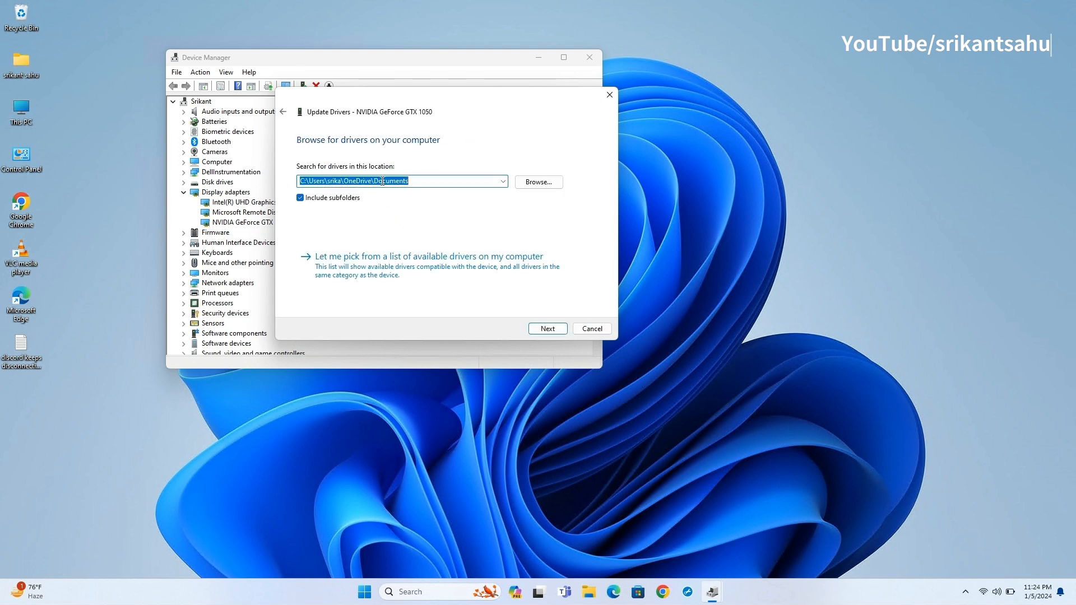
click(427, 256)
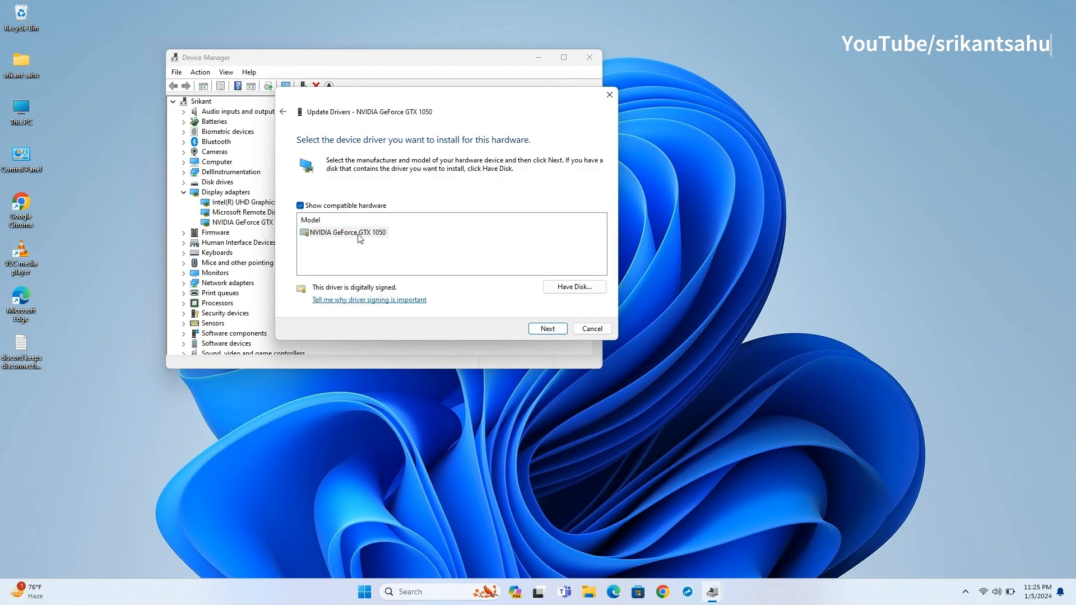
Step: Install the NVIDIA GeForce GTX 1050 driver, dismiss the success message and close Device Manager
click(343, 232)
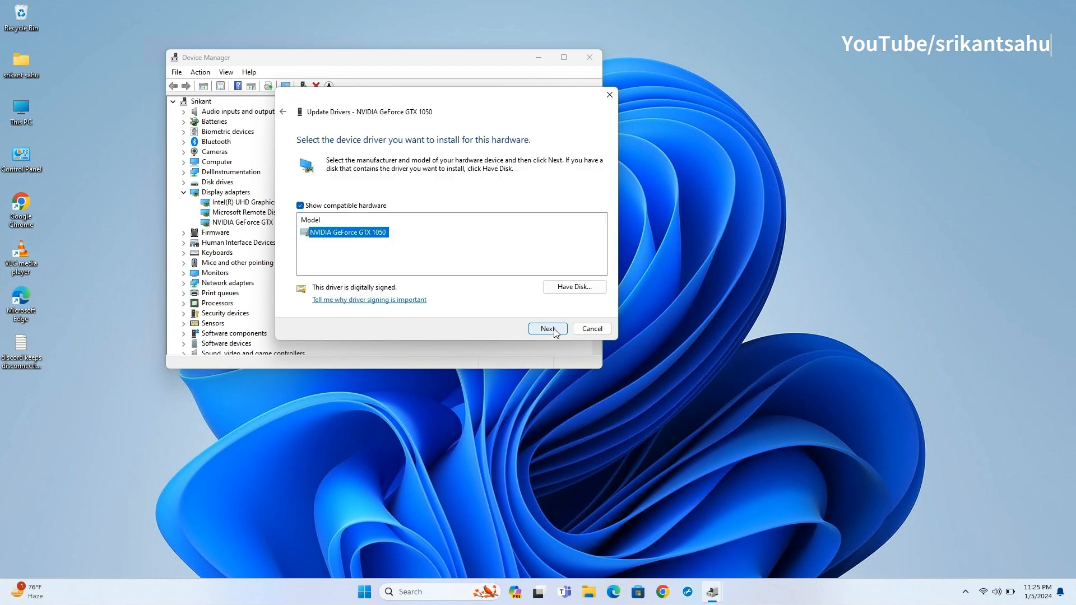
click(547, 328)
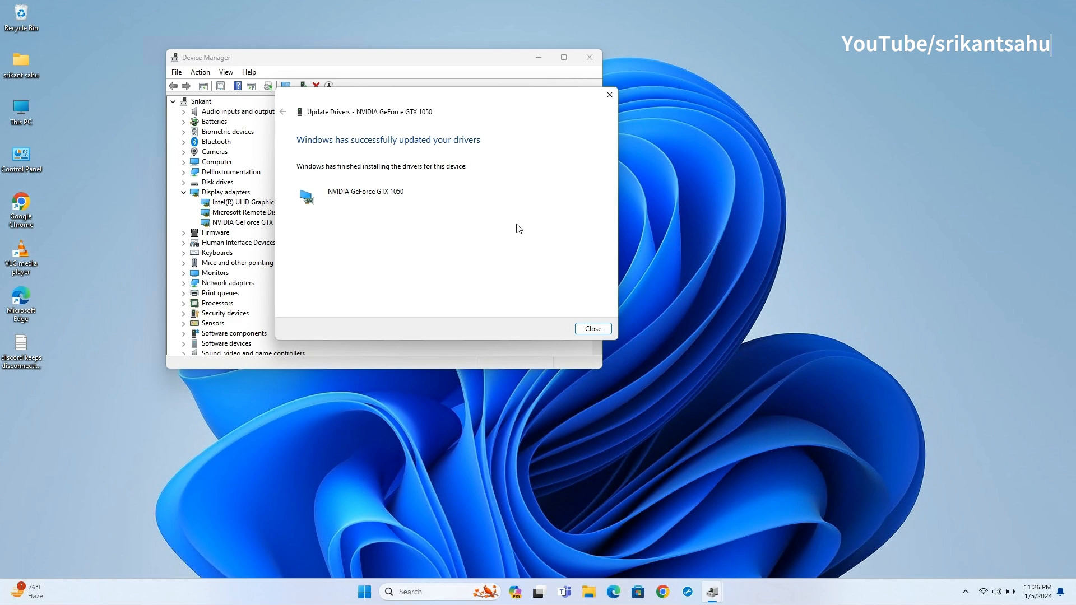
click(592, 328)
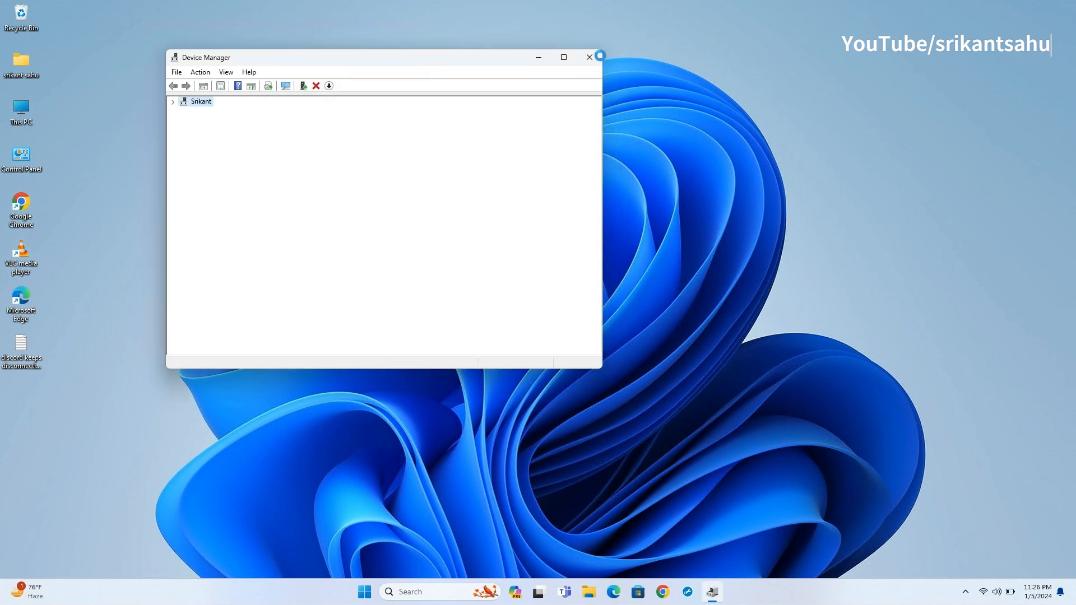
click(588, 57)
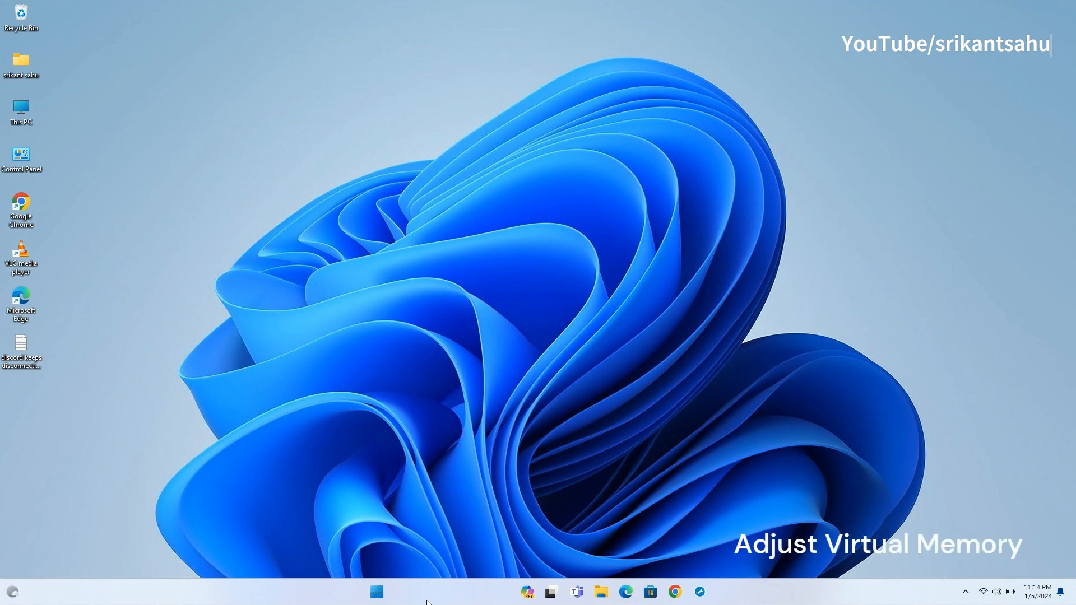
Step: Reach Virtual Memory via advanced system settings > Performance > Advanced
click(376, 592)
text(view)
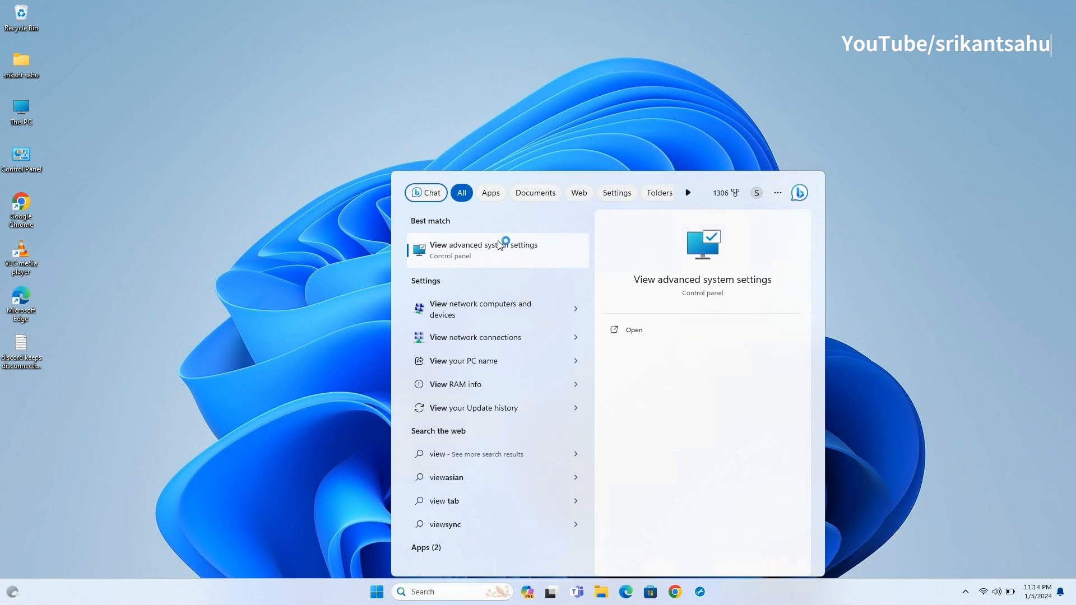
click(484, 250)
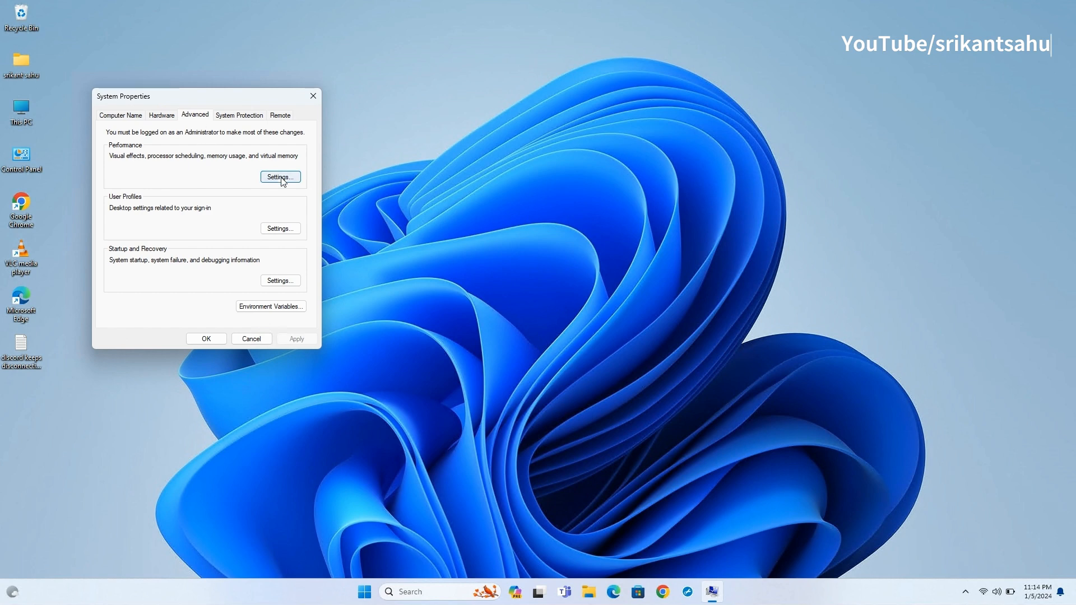
click(279, 177)
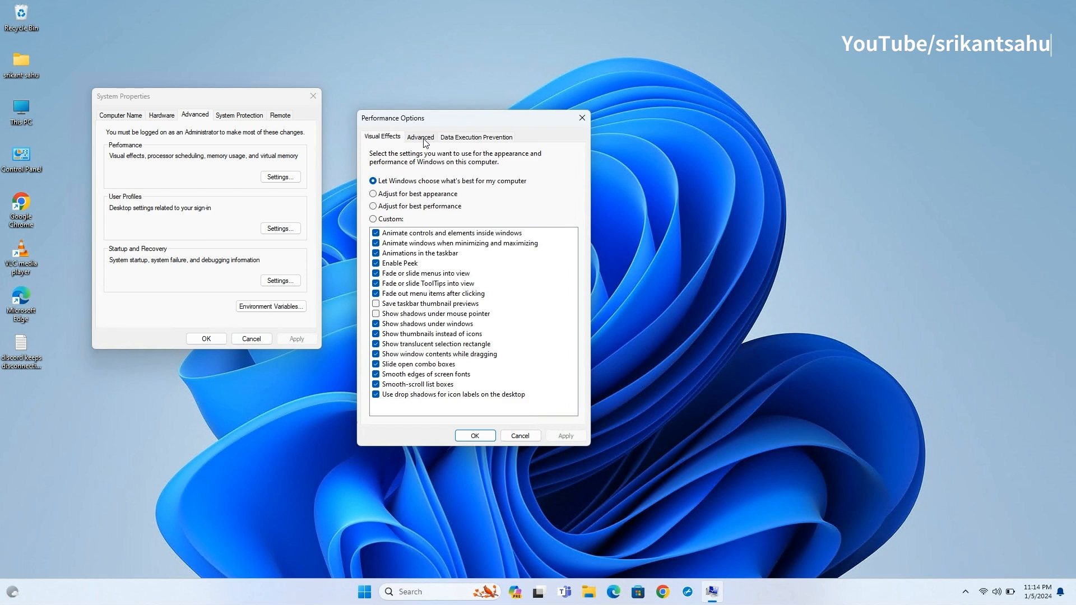
click(420, 136)
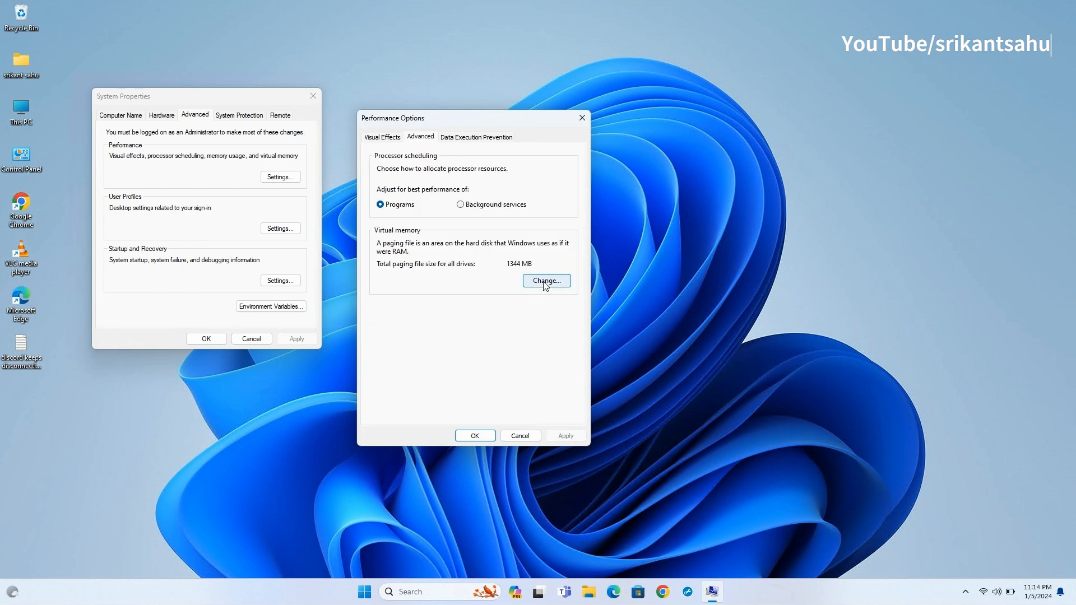
click(545, 281)
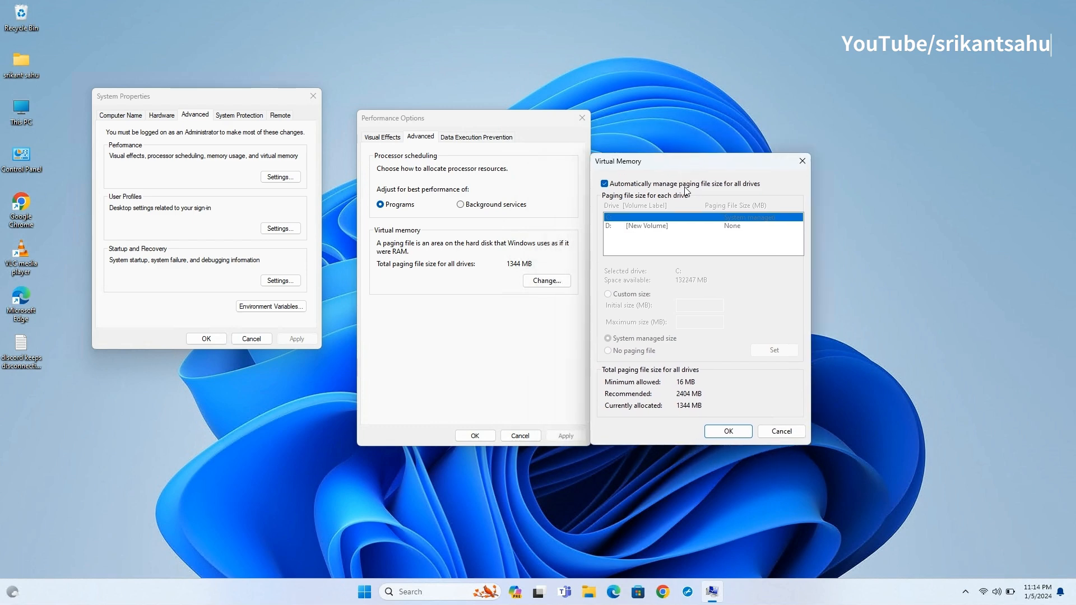
Step: Turn off automatic management and set drive C: to a custom 2404 MB paging file
click(604, 184)
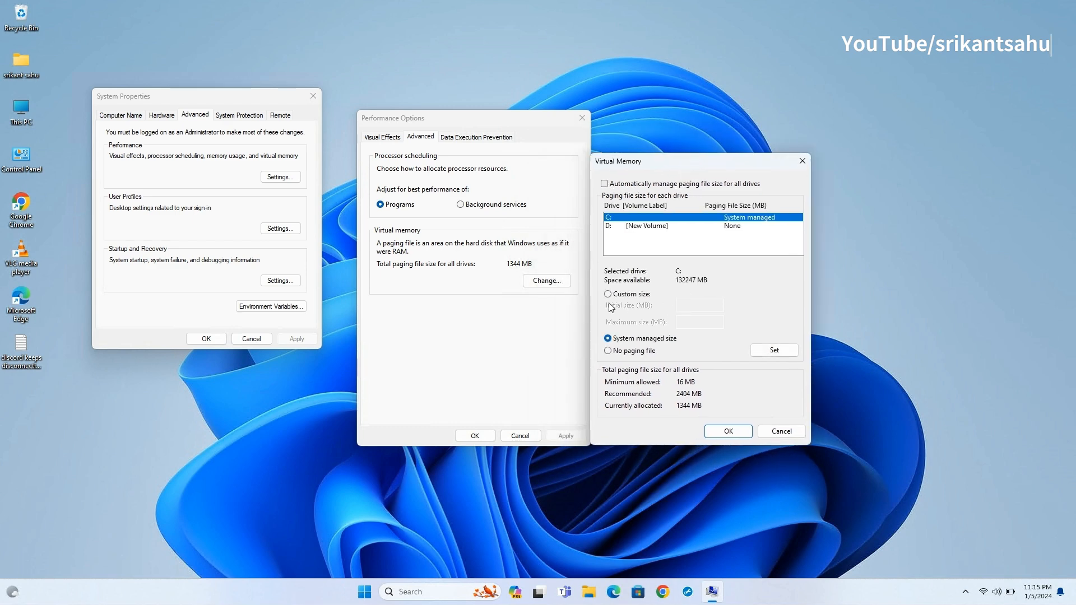
click(606, 294)
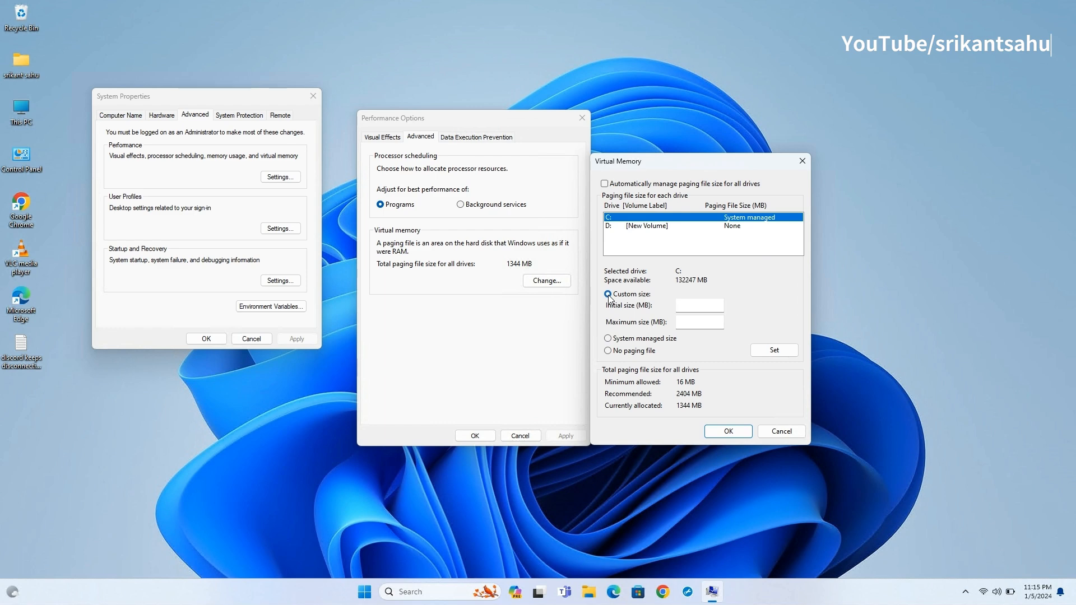
click(608, 293)
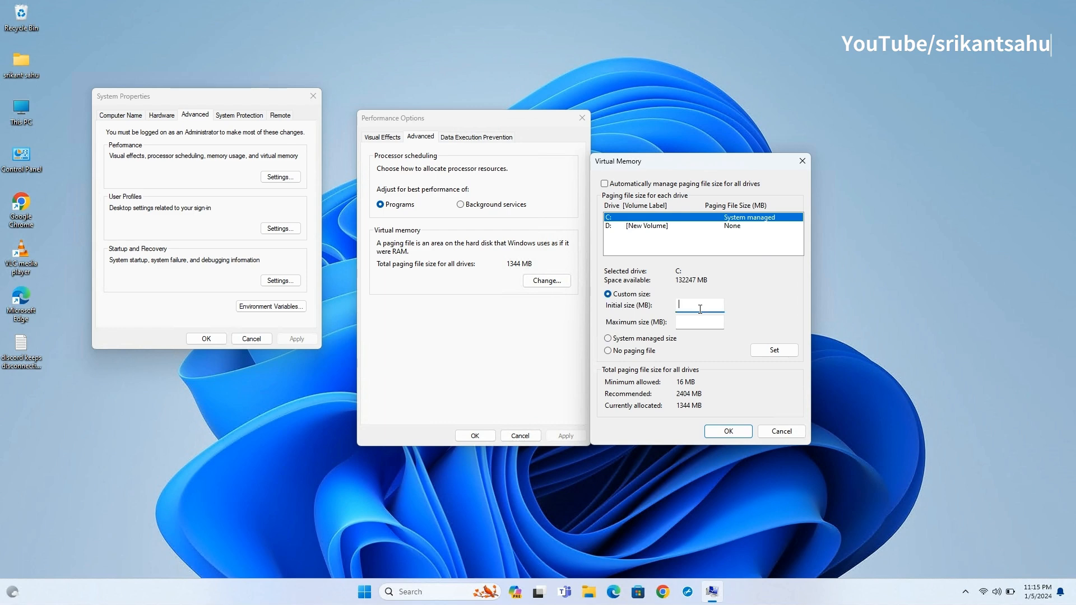
text(2404)
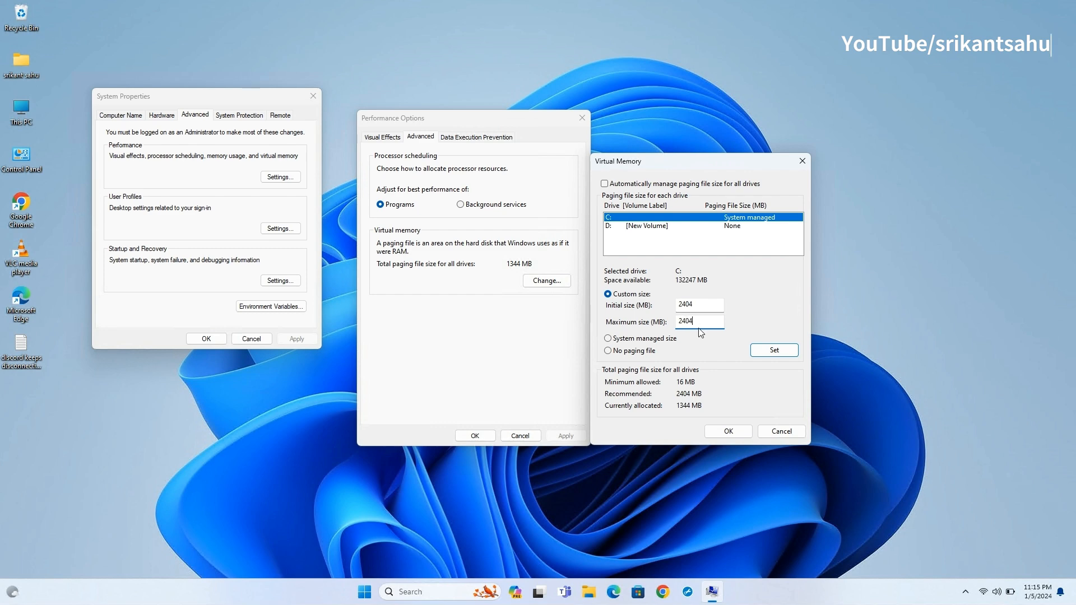
click(773, 350)
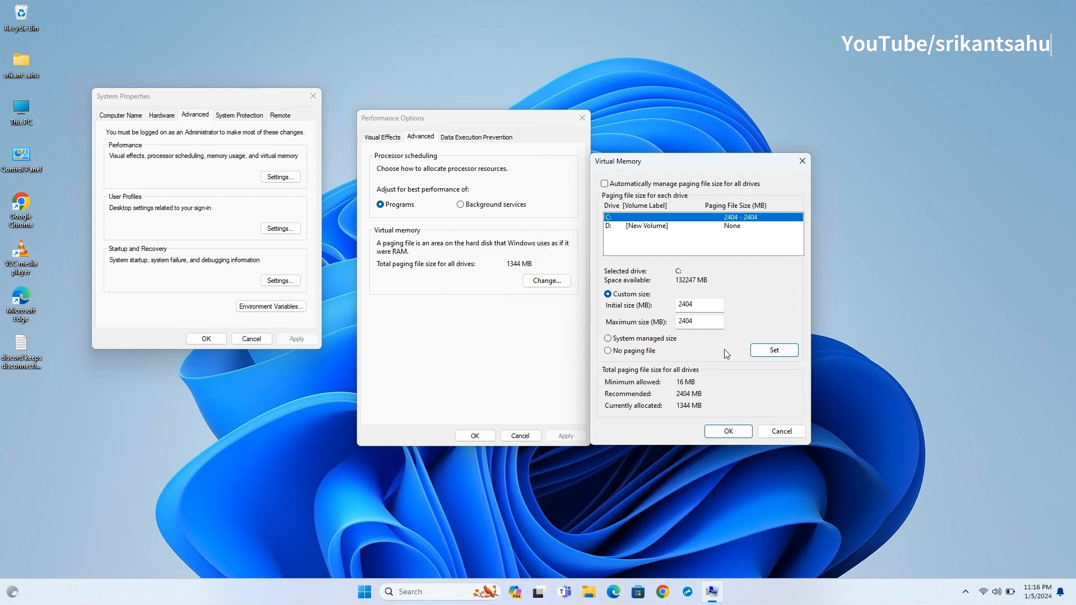
Step: Confirm the virtual memory change, acknowledge the restart notice and close the dialogs with OK
click(727, 431)
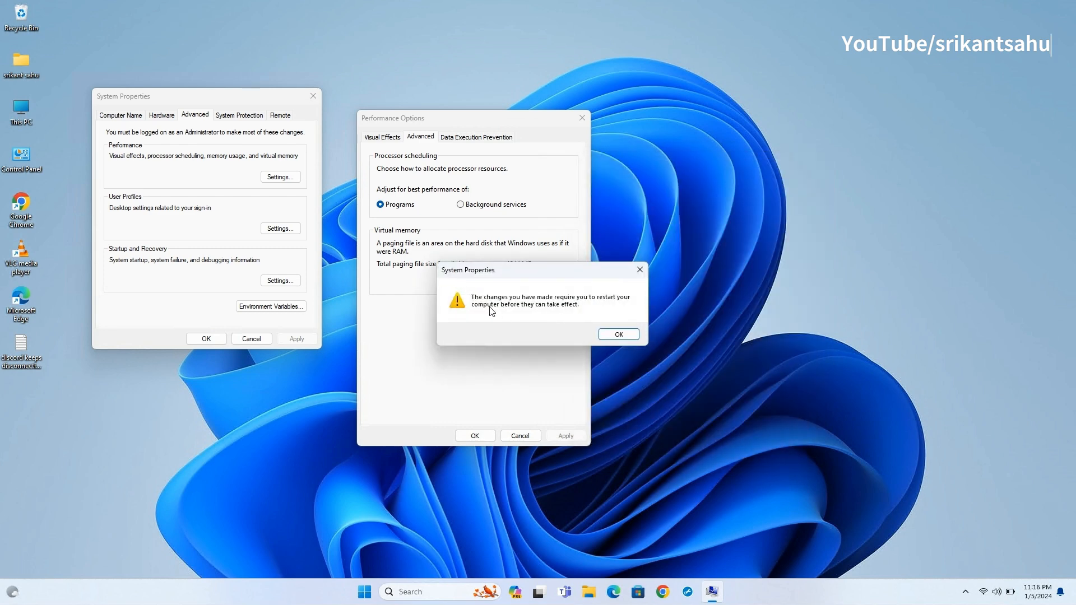
click(617, 334)
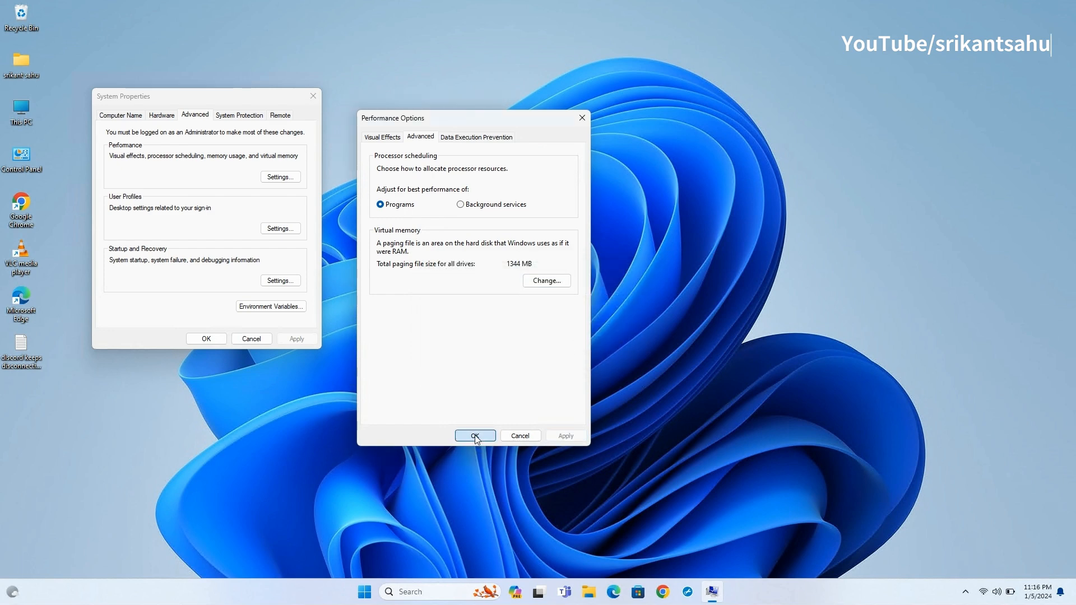
click(475, 436)
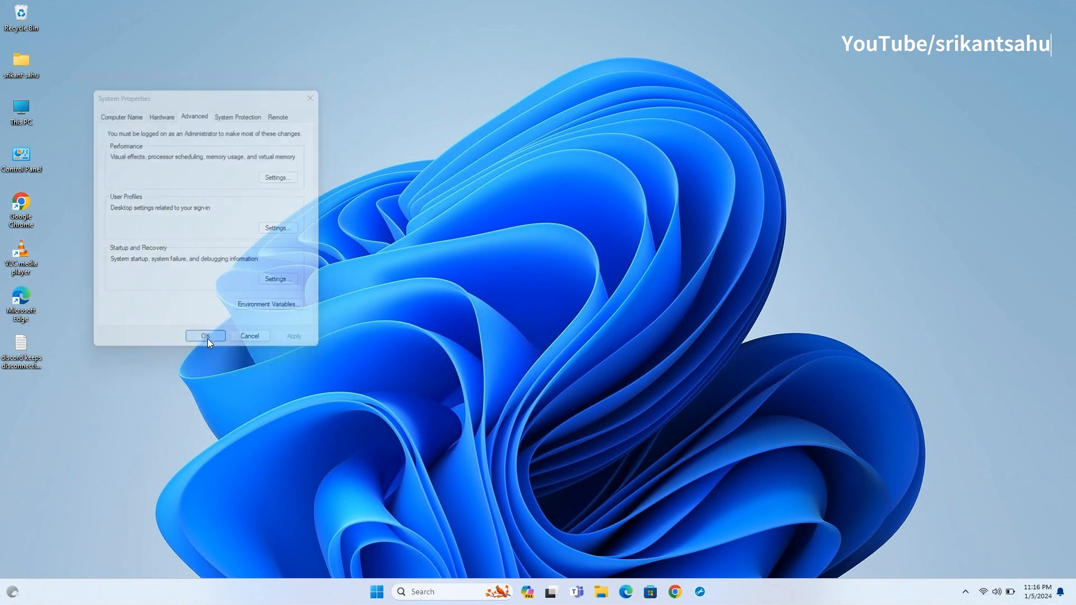
click(205, 336)
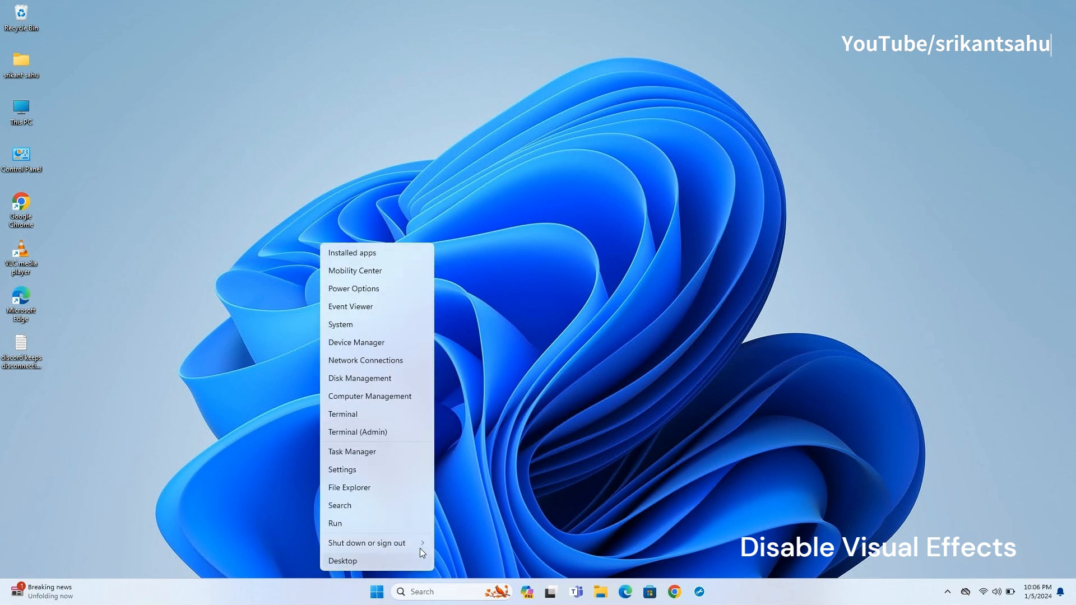
Step: Under Accessibility > Visual effects, turn off transparency and animation effects, then close Settings
click(362, 487)
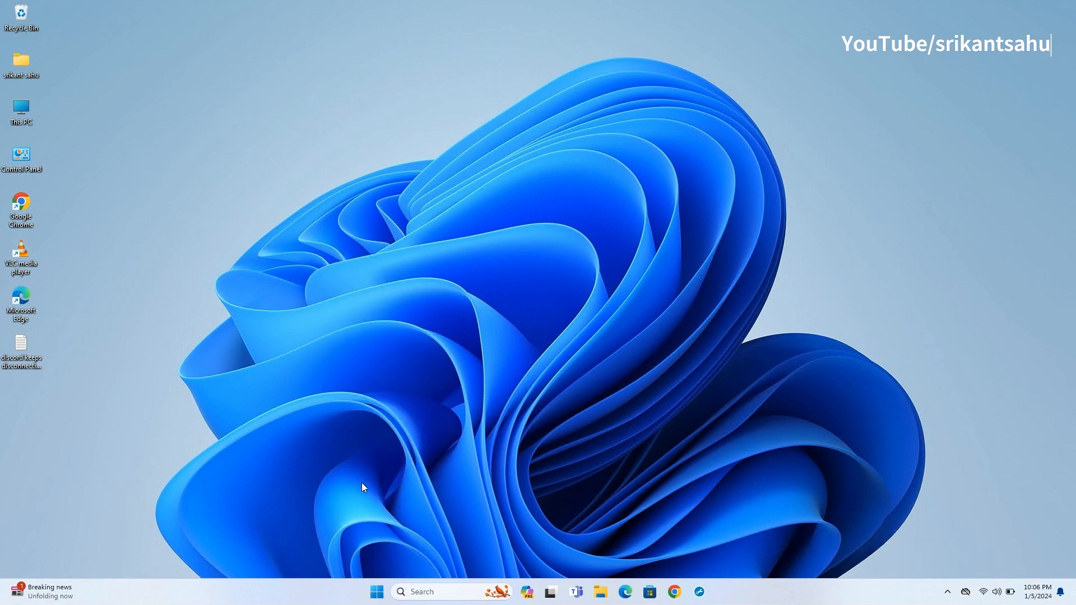
click(712, 591)
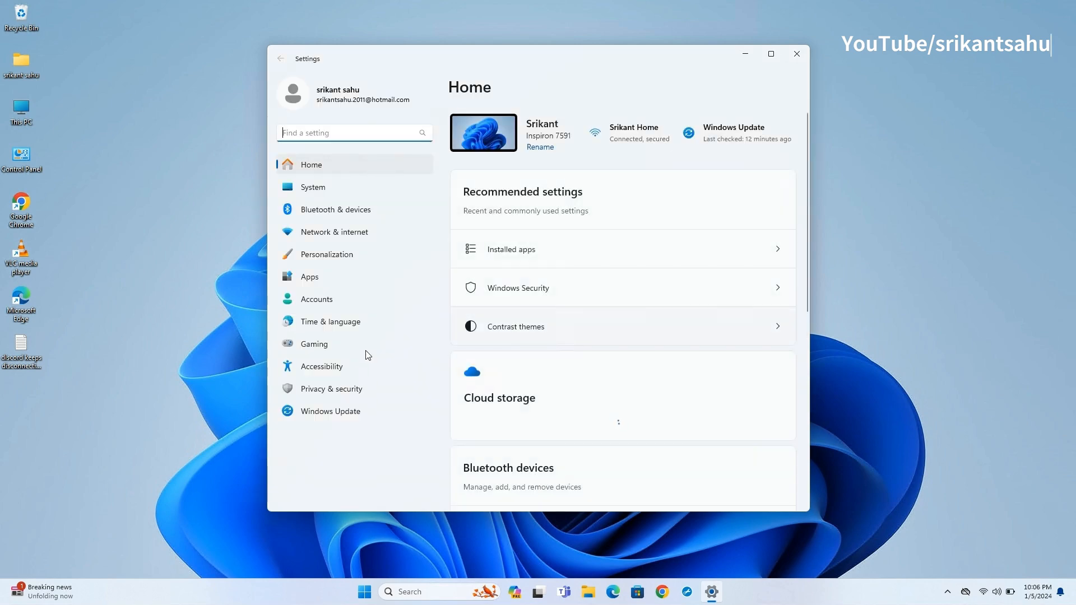
click(321, 366)
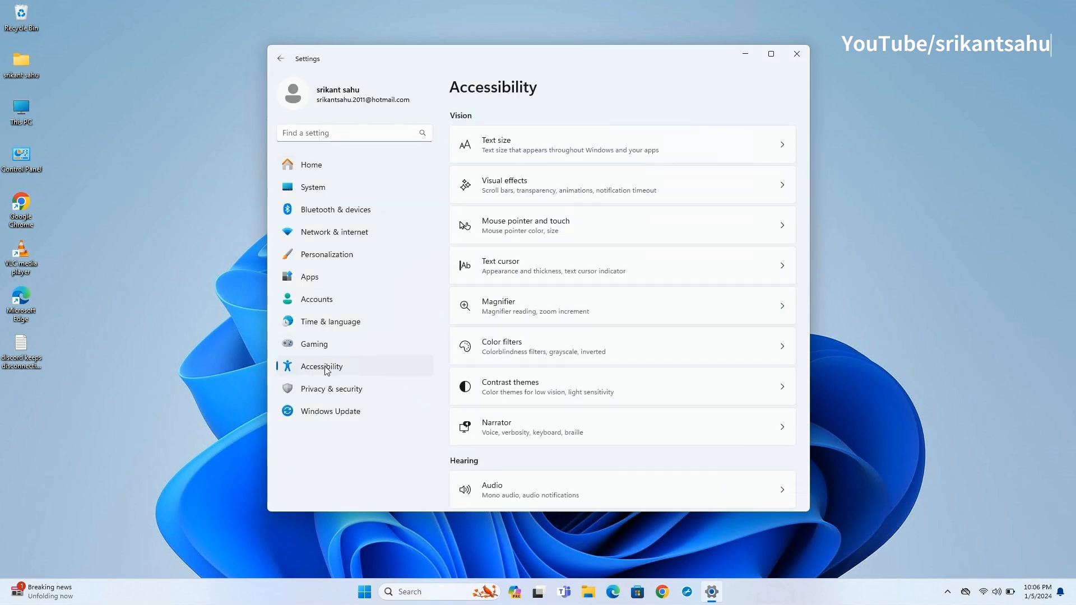
click(621, 185)
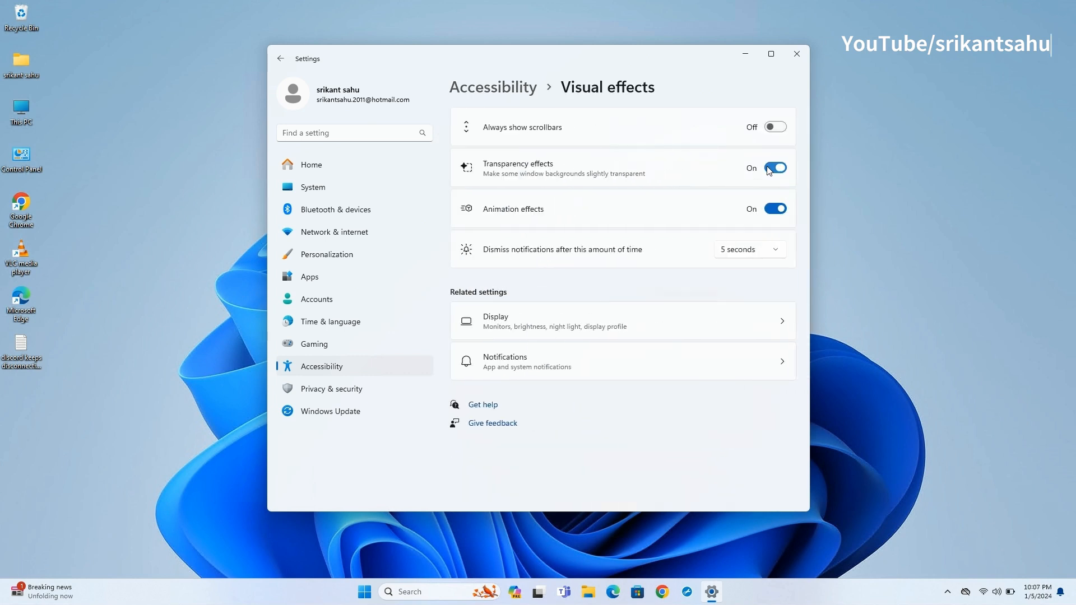
click(774, 209)
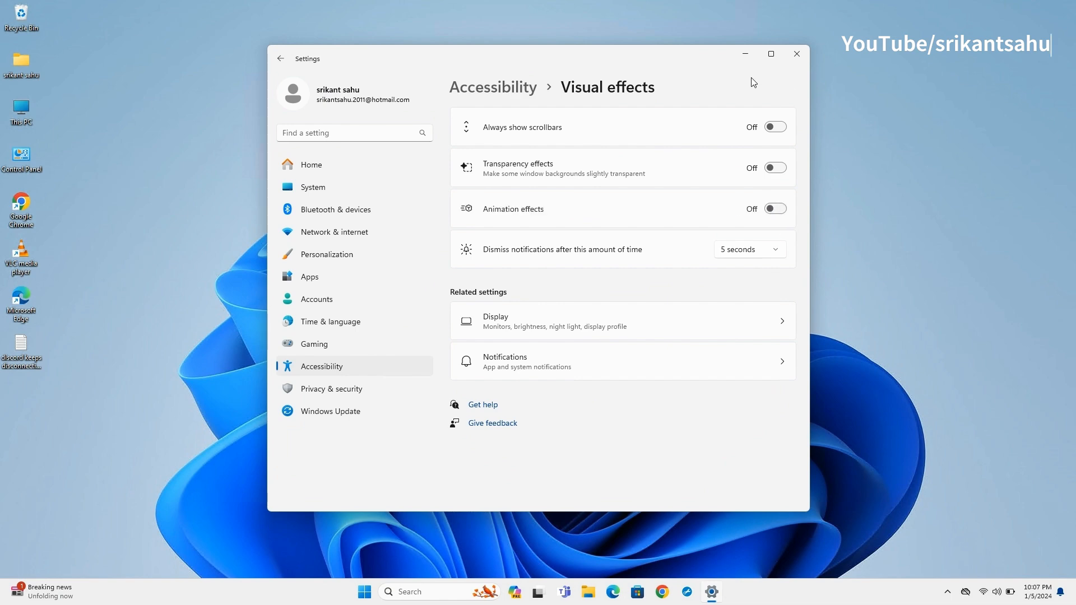
click(795, 54)
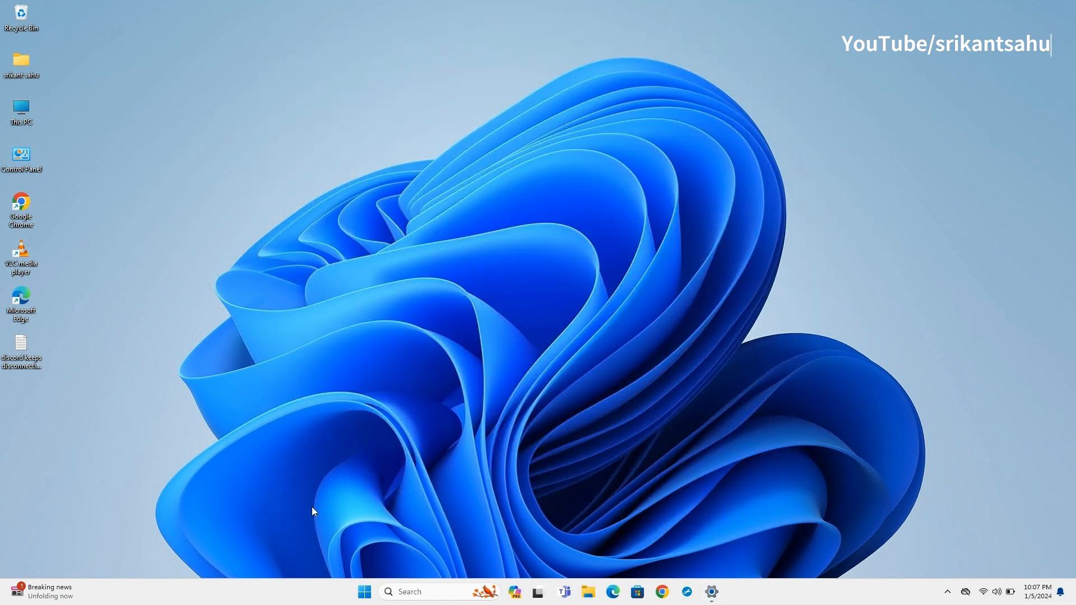
click(410, 592)
text(view advan)
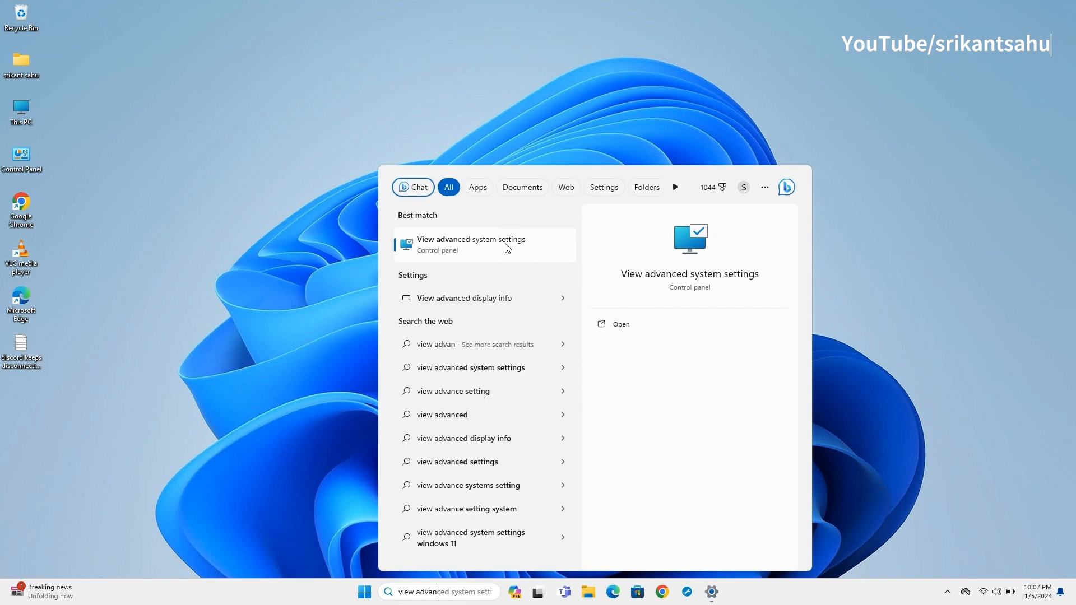
Step: Set Performance Options to 'Adjust for best performance' and apply it, closing the dialogs
click(471, 244)
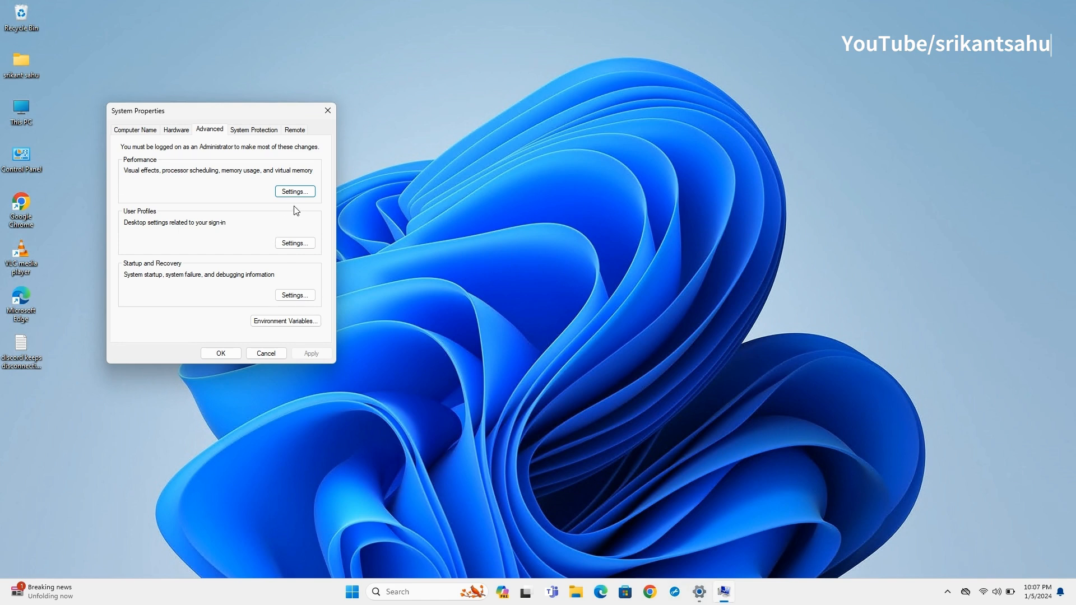
click(294, 190)
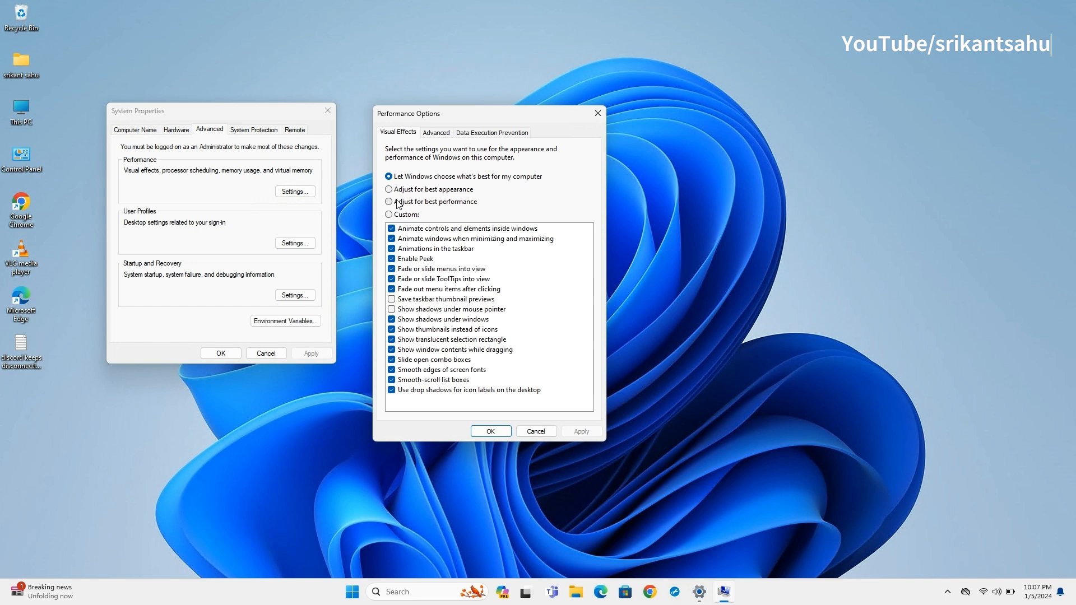
click(389, 201)
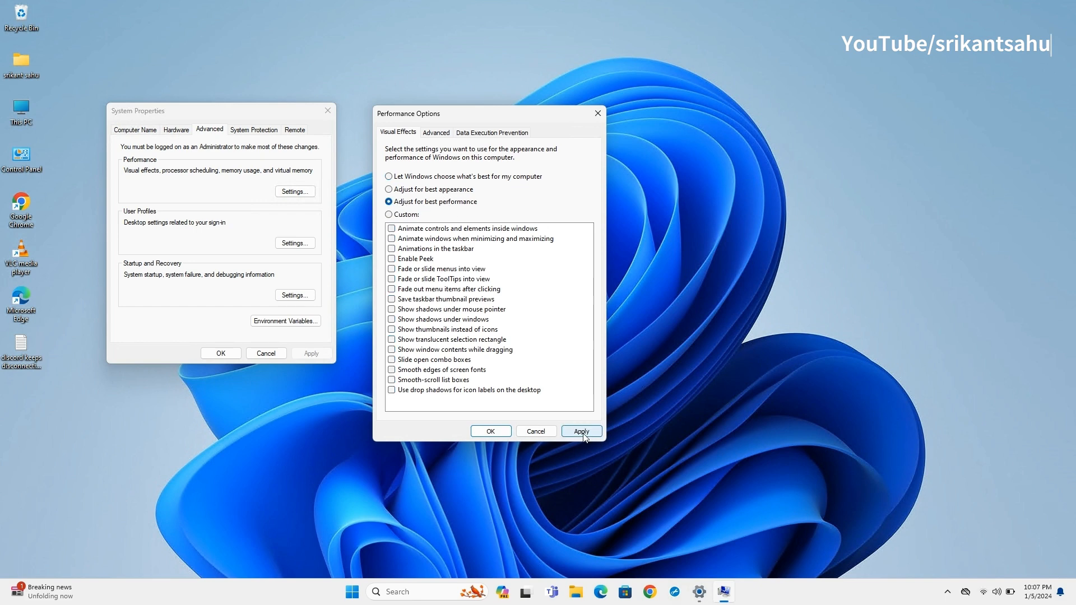
click(581, 431)
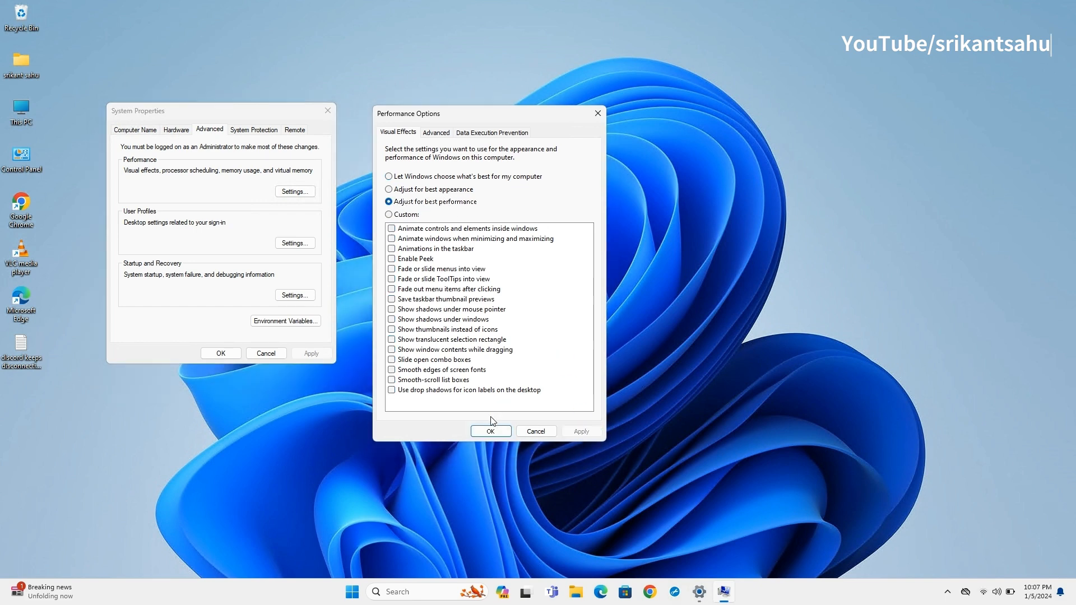
click(490, 431)
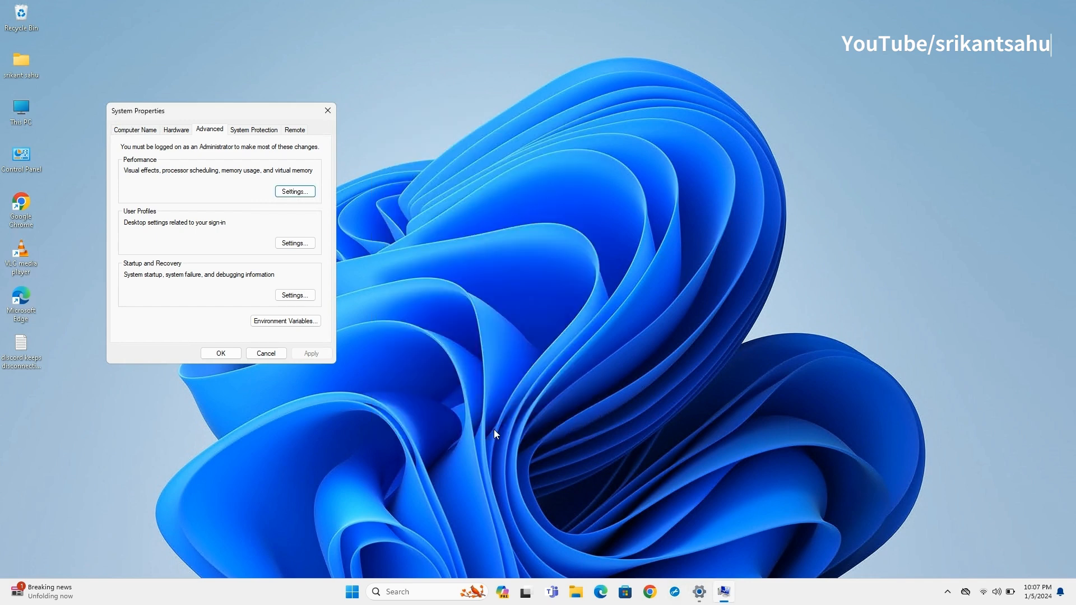
click(266, 352)
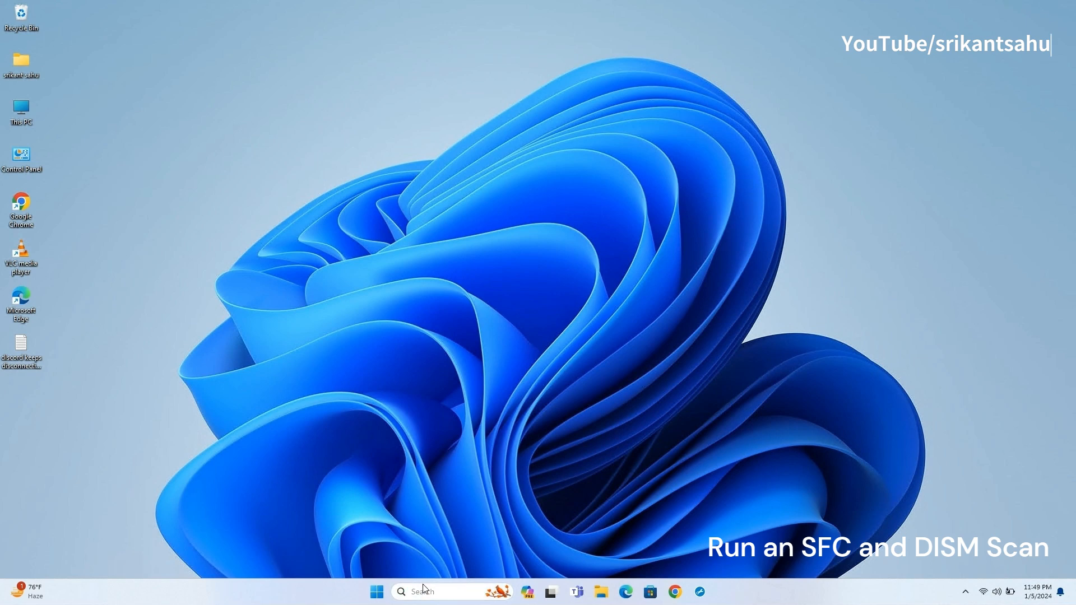
Step: Launch an elevated Command Prompt via cmd search and run sfc /scannow
text(cmd)
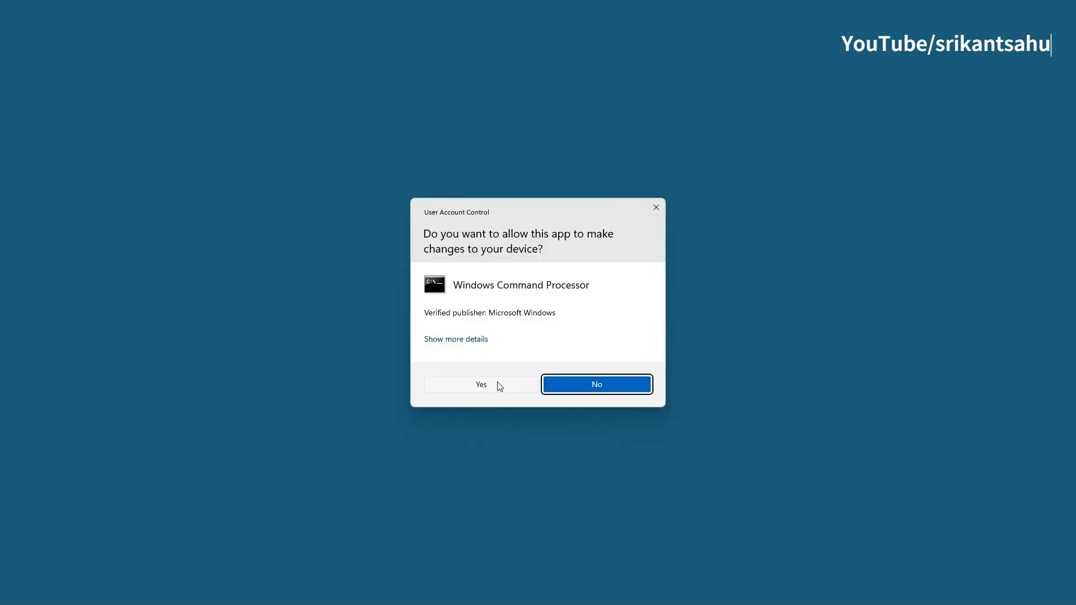
click(480, 384)
text(s)
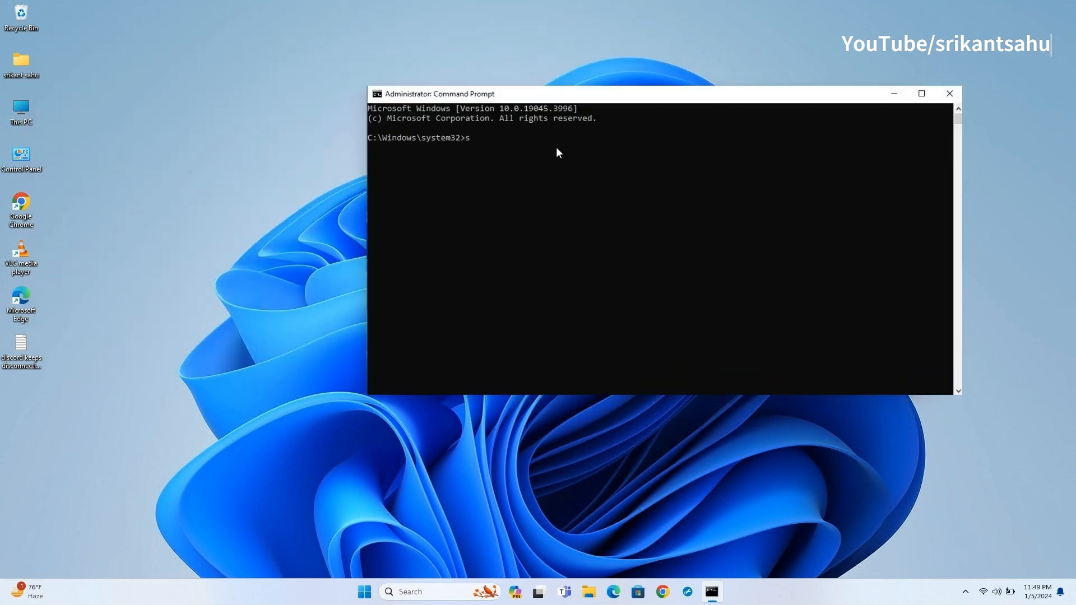
text(fc /scannow)
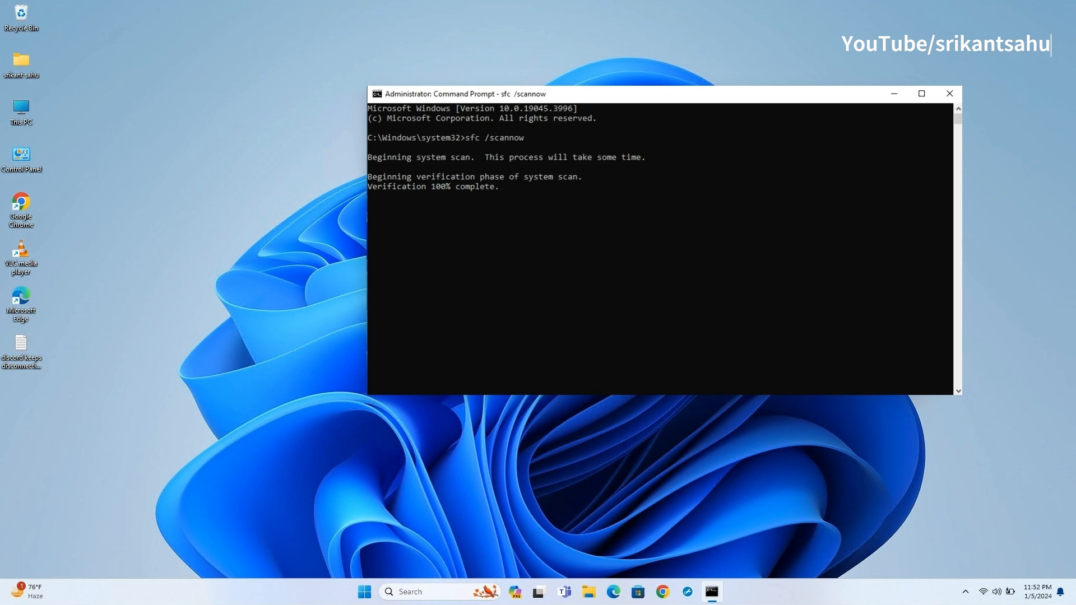
Step: Run DISM /Online /Cleanup-Image /RestoreHealth after SFC reports no integrity violations
text(DISM /Online /Cleanup-Image /RestoreHealth)
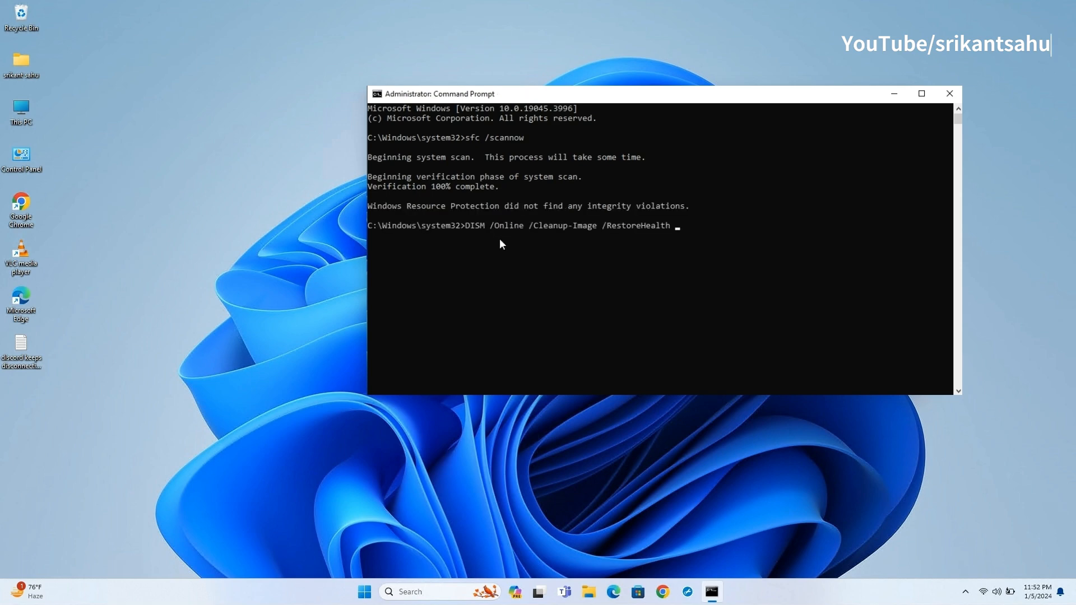
key(enter)
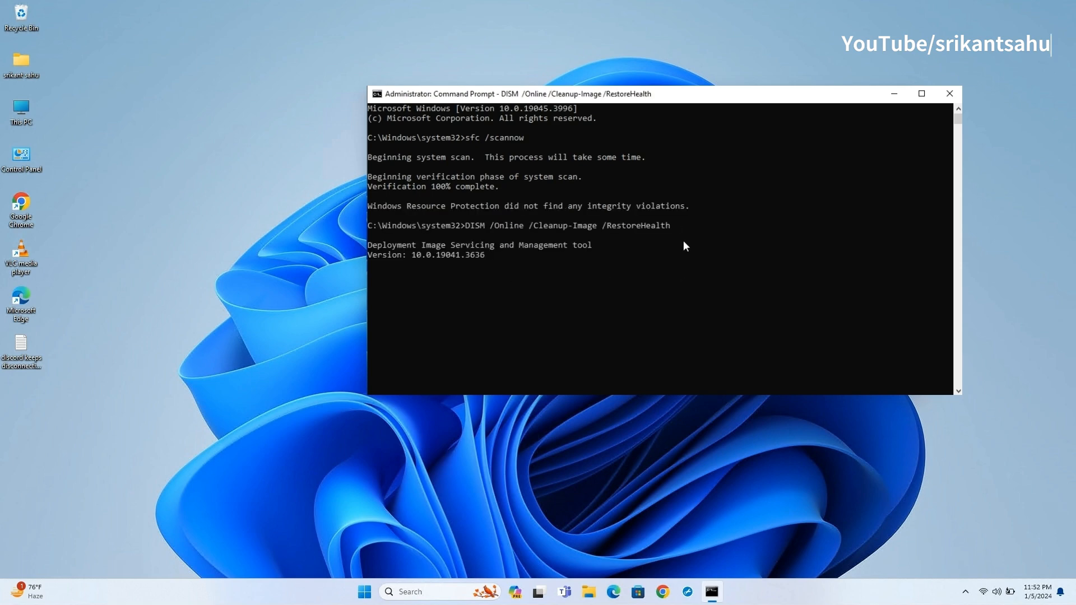